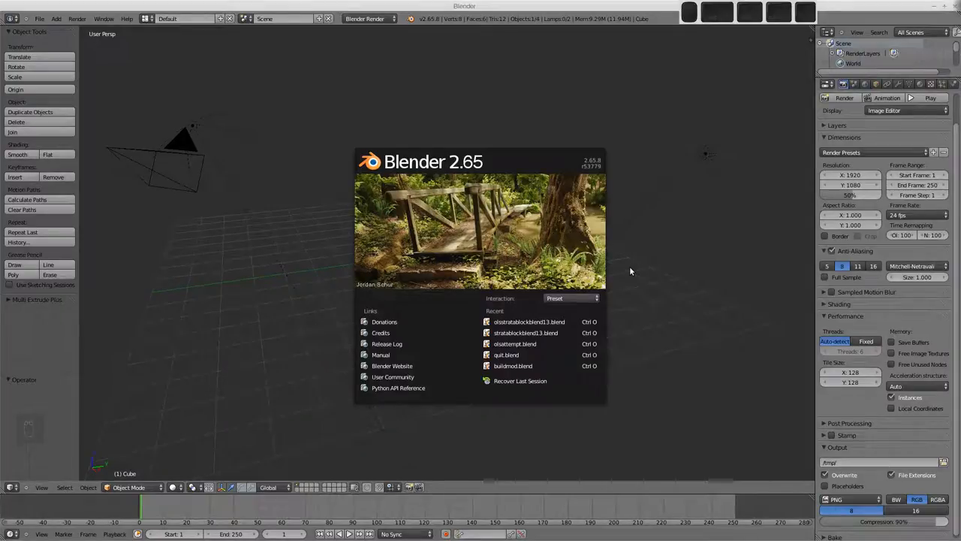
{"action": "mouse_move", "coordinate": [649, 247]}
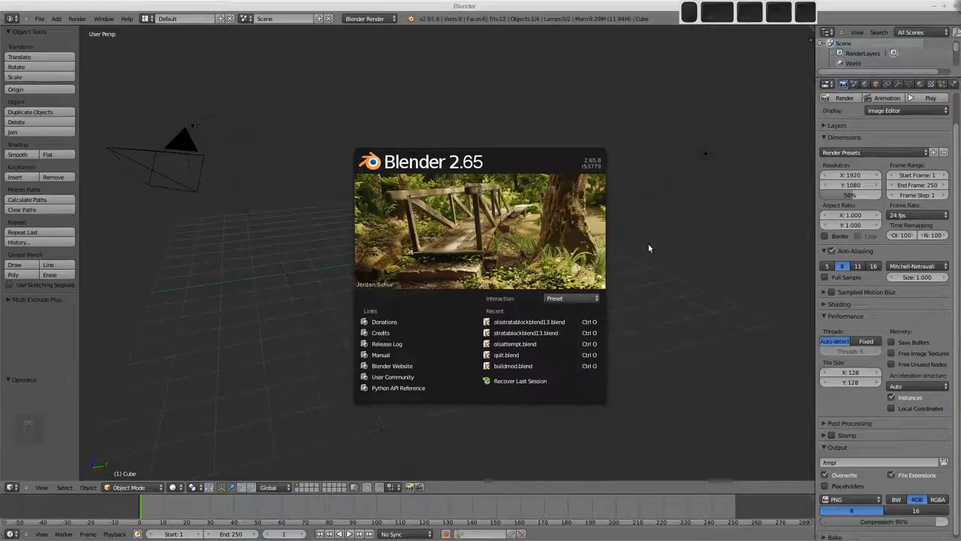
{"action": "mouse_move", "coordinate": [647, 242]}
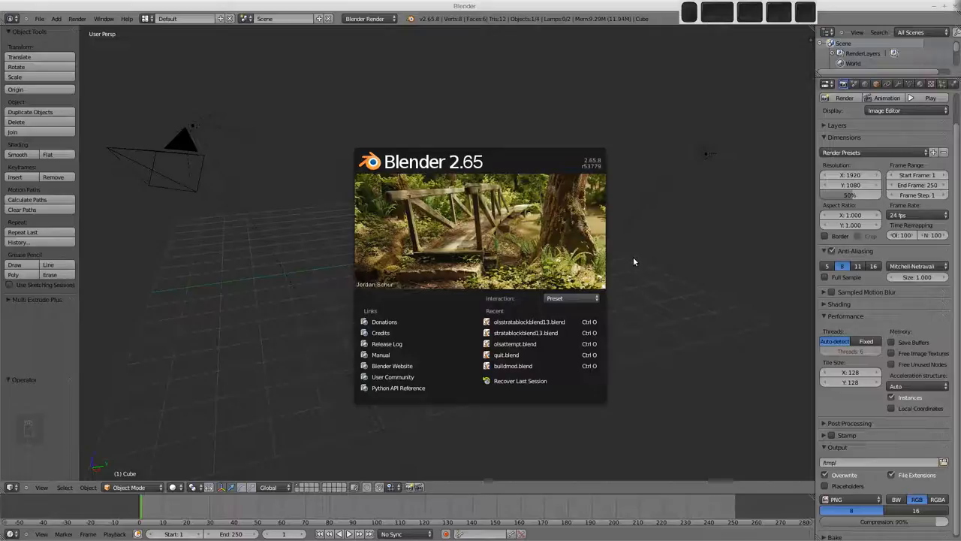
{"action": "mouse_move", "coordinate": [631, 253]}
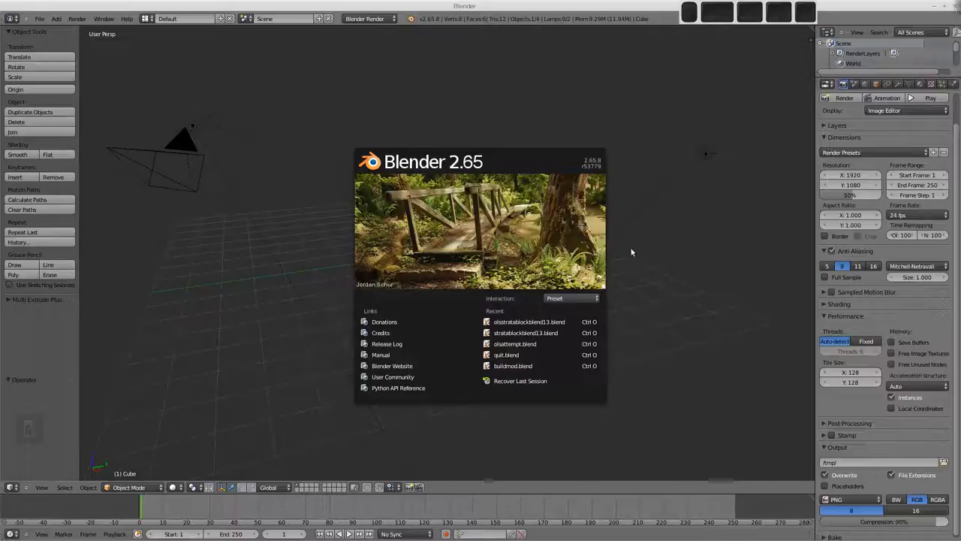
{"action": "mouse_move", "coordinate": [633, 257]}
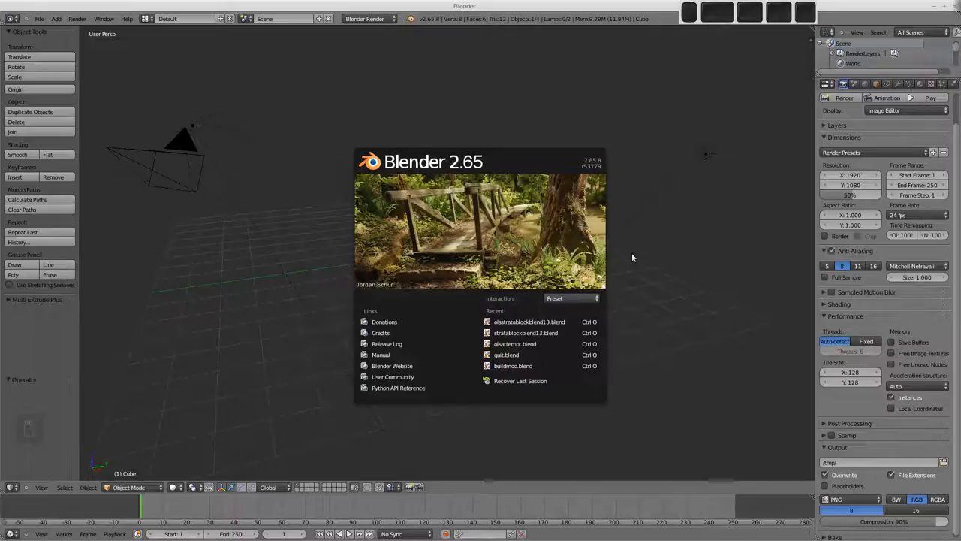
{"action": "mouse_move", "coordinate": [640, 256]}
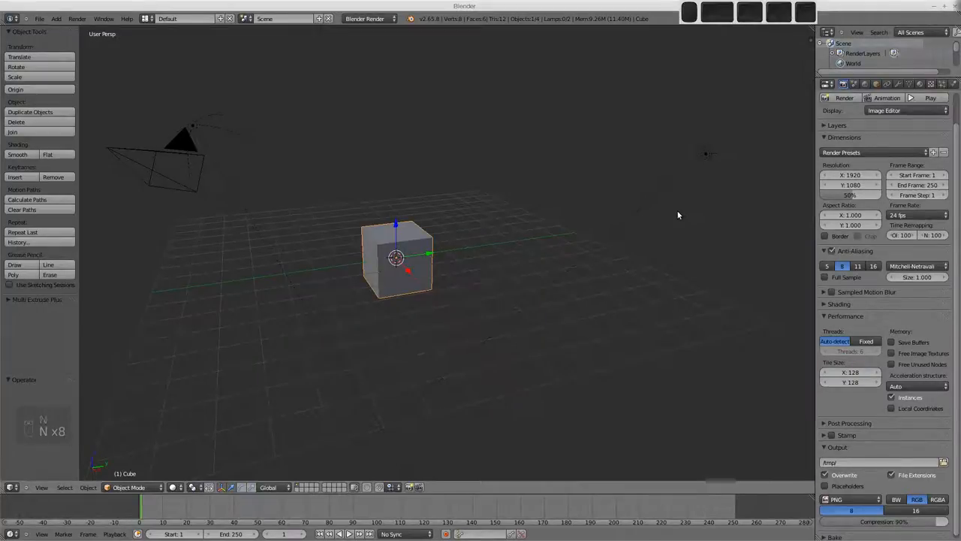
{"action": "mouse_move", "coordinate": [497, 233]}
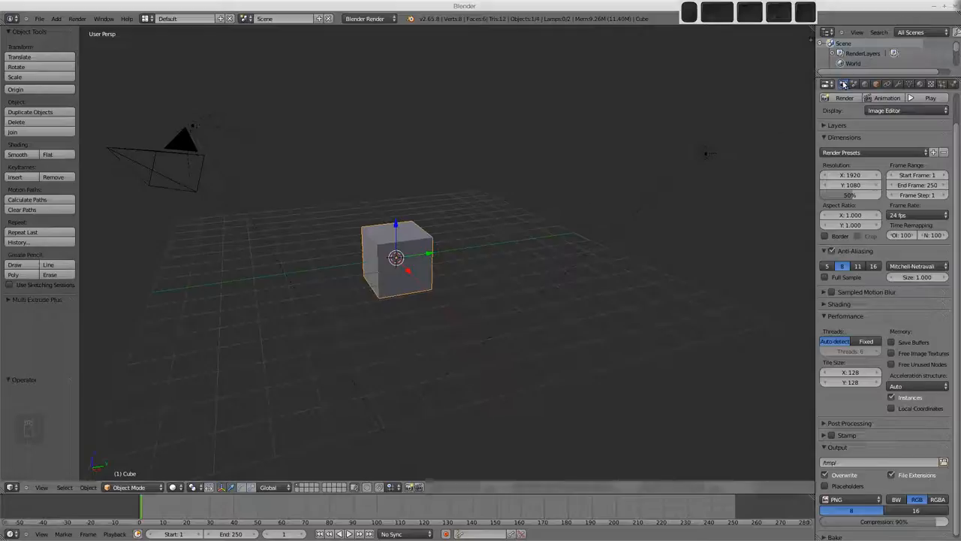
Step: Add a new material to the default cube and rename it 'Blue'
{"action": "left_click", "coordinate": [920, 84]}
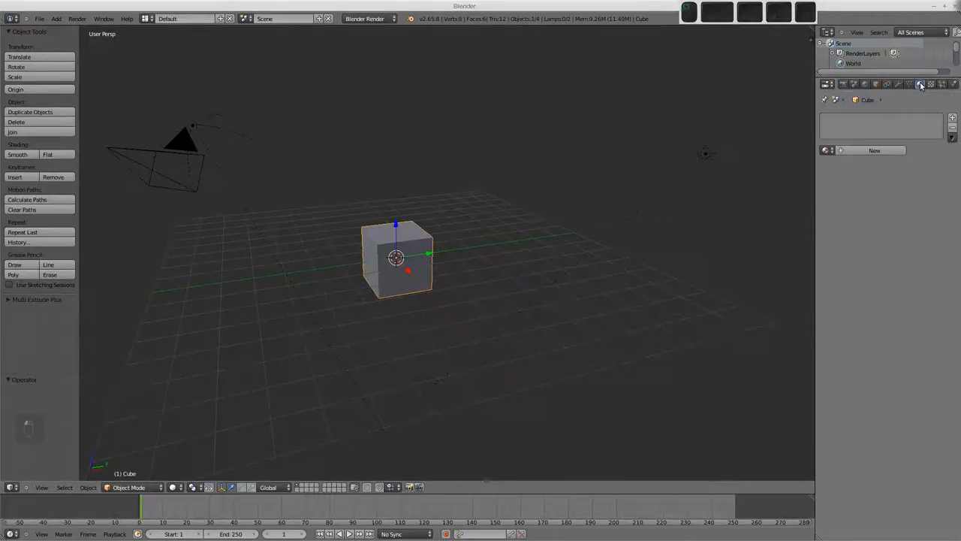
{"action": "left_click", "coordinate": [919, 84]}
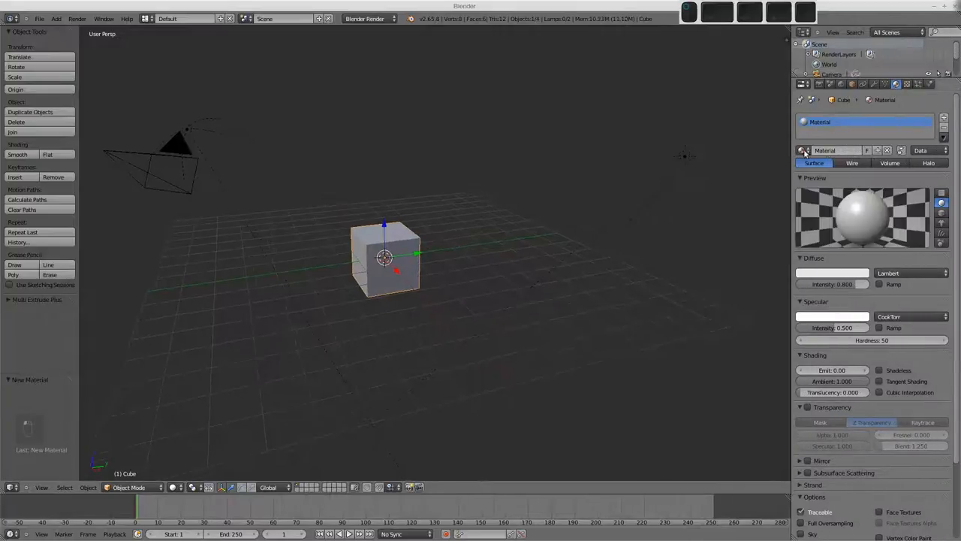
{"action": "double_click", "coordinate": [832, 150]}
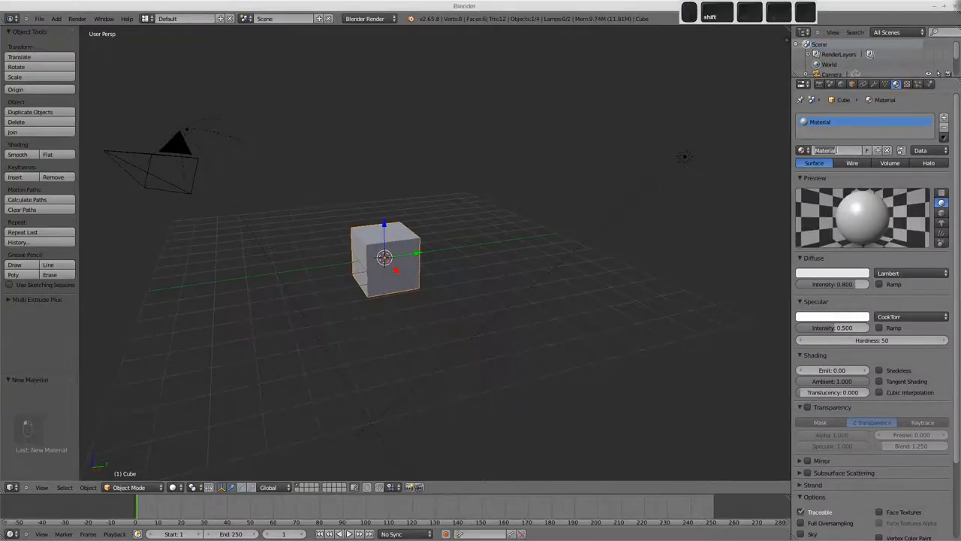
{"action": "type", "text": "Blue"}
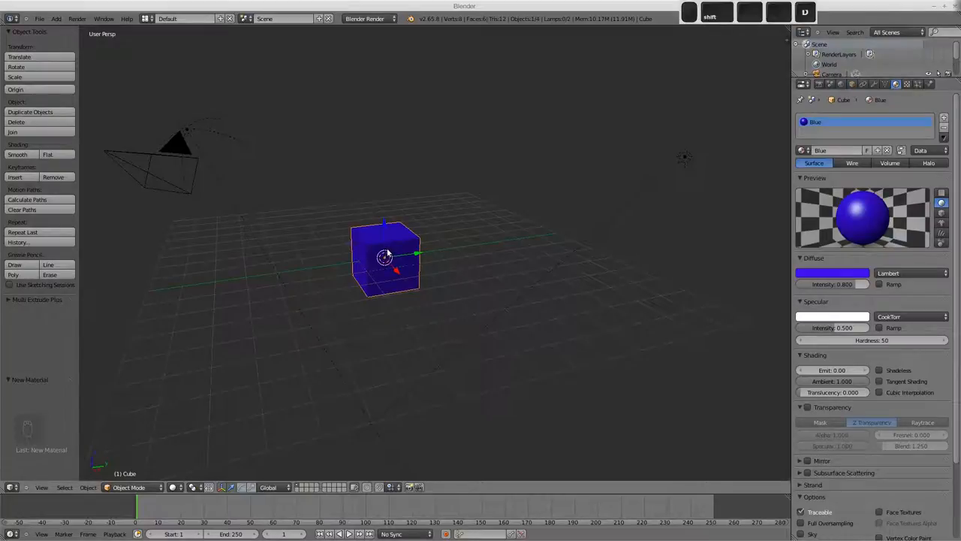
Step: Duplicate the cube and set the shared Blue material's diffuse colour to purple
{"action": "key", "text": "shift+d"}
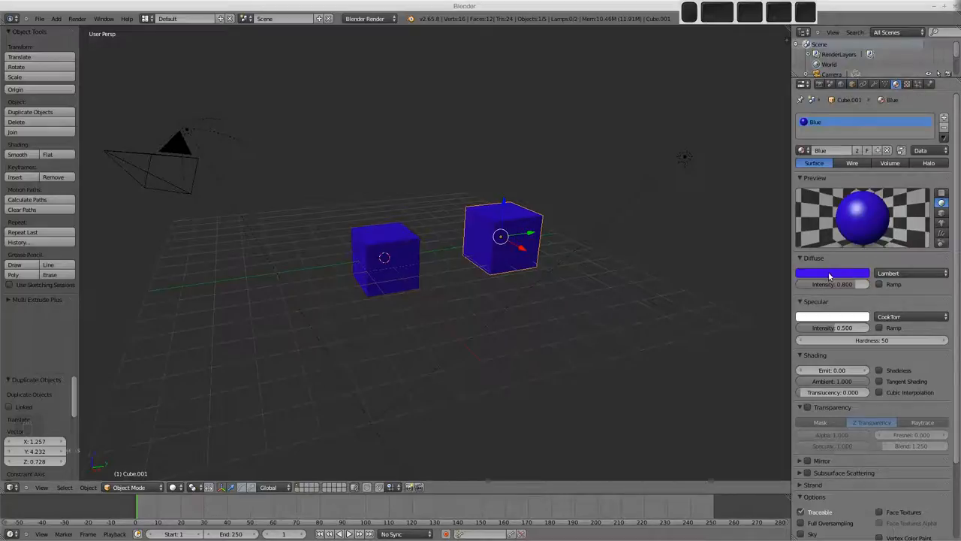
{"action": "left_click", "coordinate": [832, 272]}
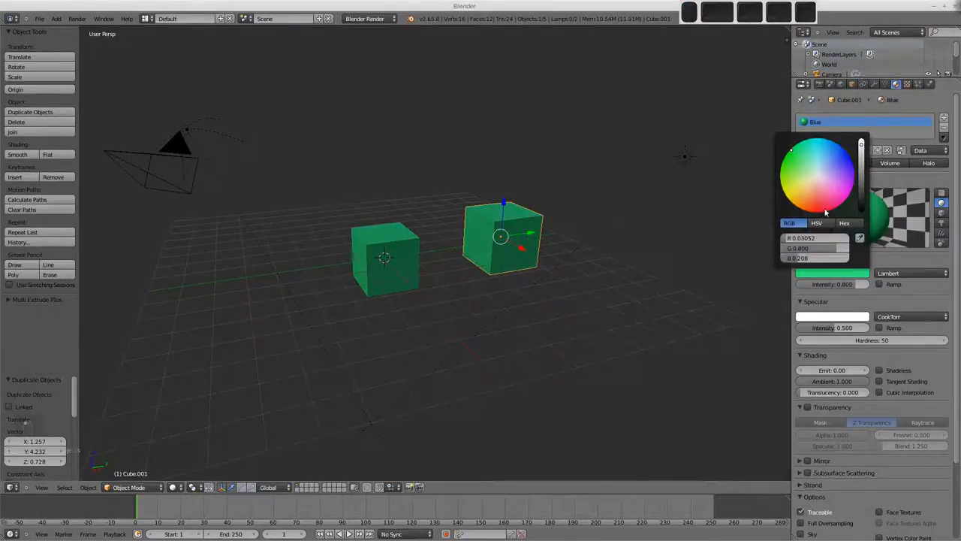
{"action": "left_click", "coordinate": [814, 169]}
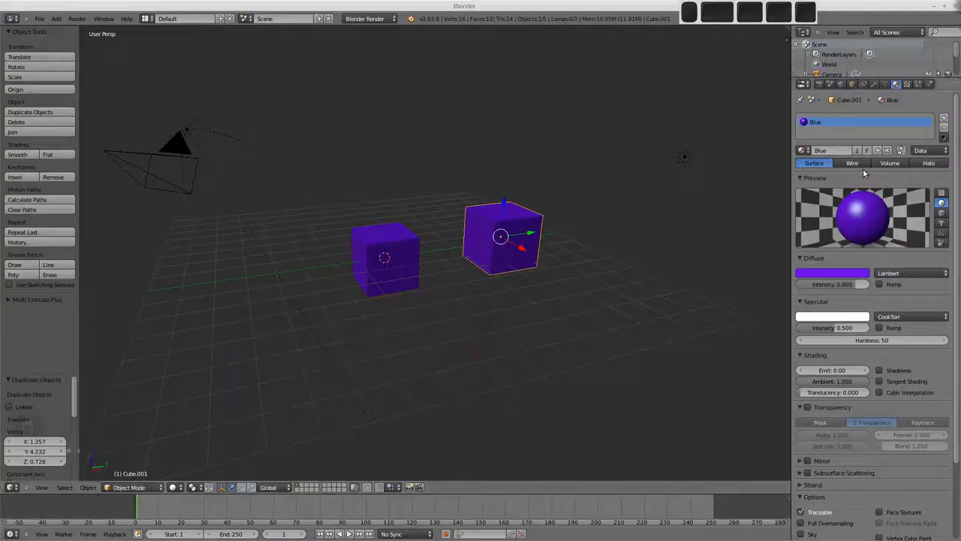
{"action": "mouse_move", "coordinate": [857, 150]}
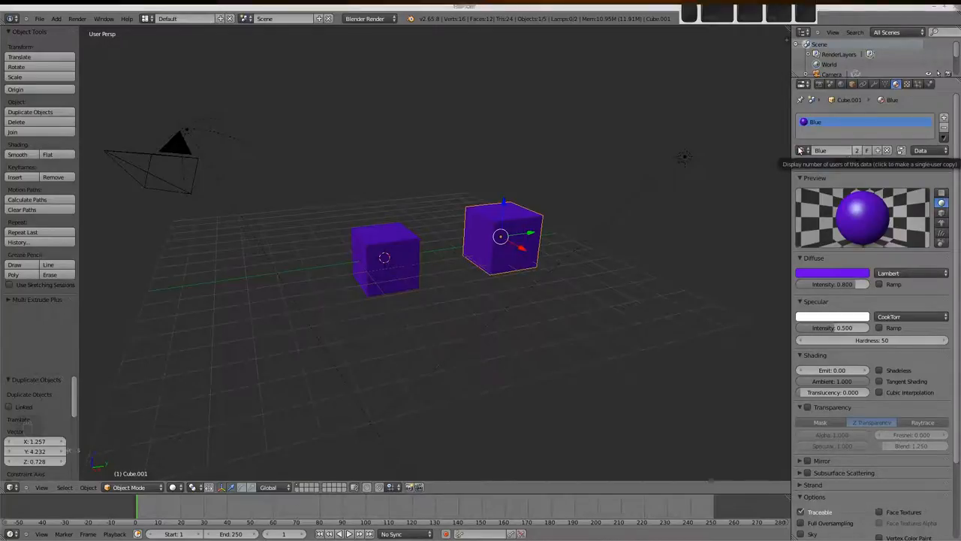
Step: Duplicate a third cube above the others and make its material a single-user copy, Blue.001
{"action": "key", "text": "shift+d"}
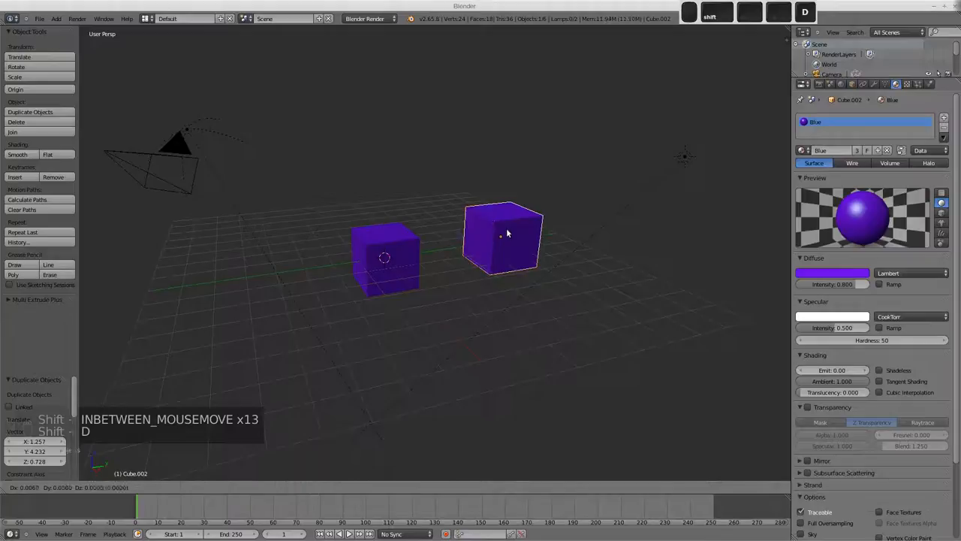
{"action": "left_click_drag", "start_coordinate": [507, 236], "coordinate": [430, 167]}
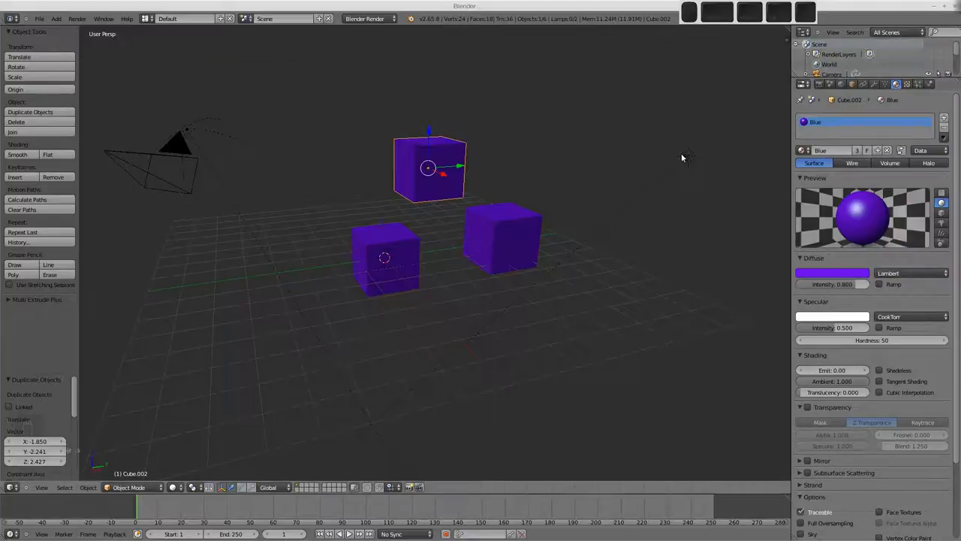
{"action": "key", "text": "u"}
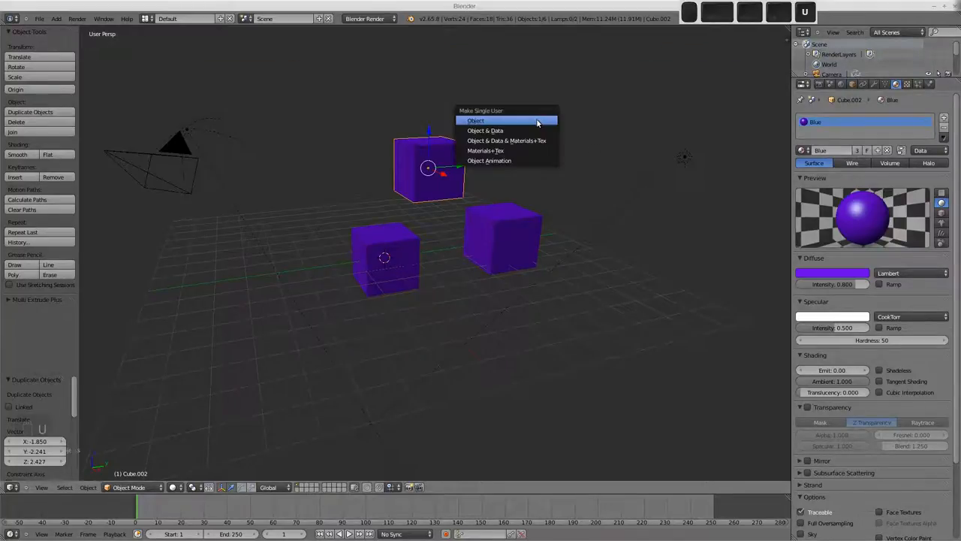
{"action": "mouse_move", "coordinate": [515, 150]}
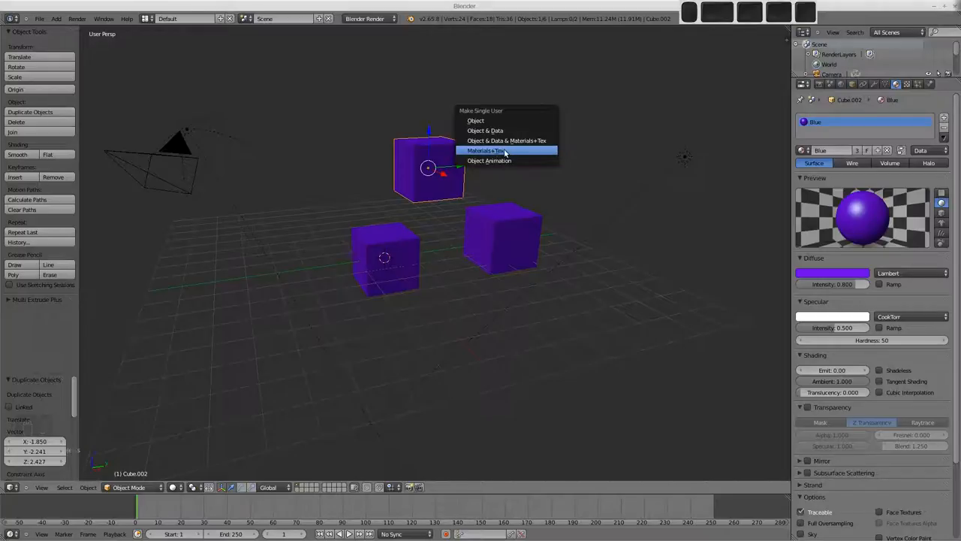
{"action": "left_click", "coordinate": [484, 150]}
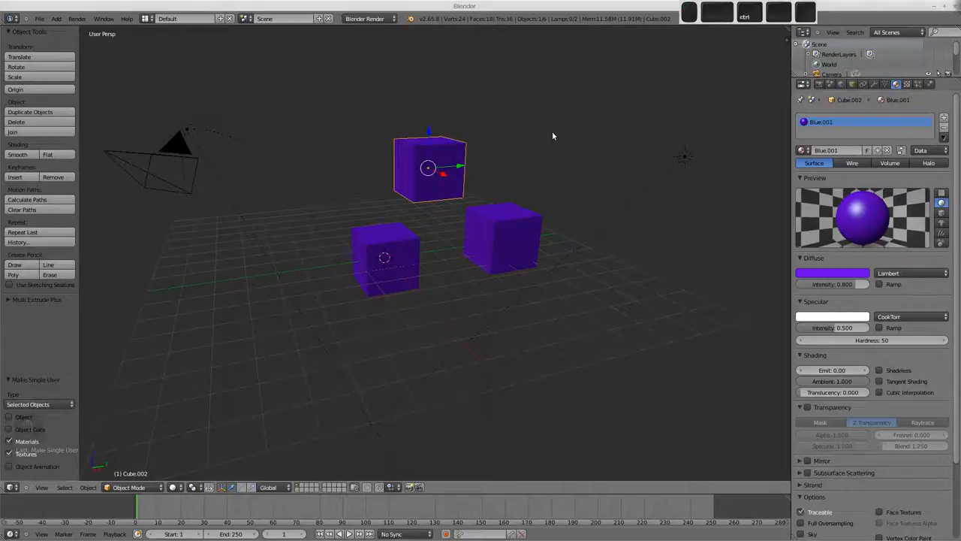
{"action": "key", "text": "ctrl+z"}
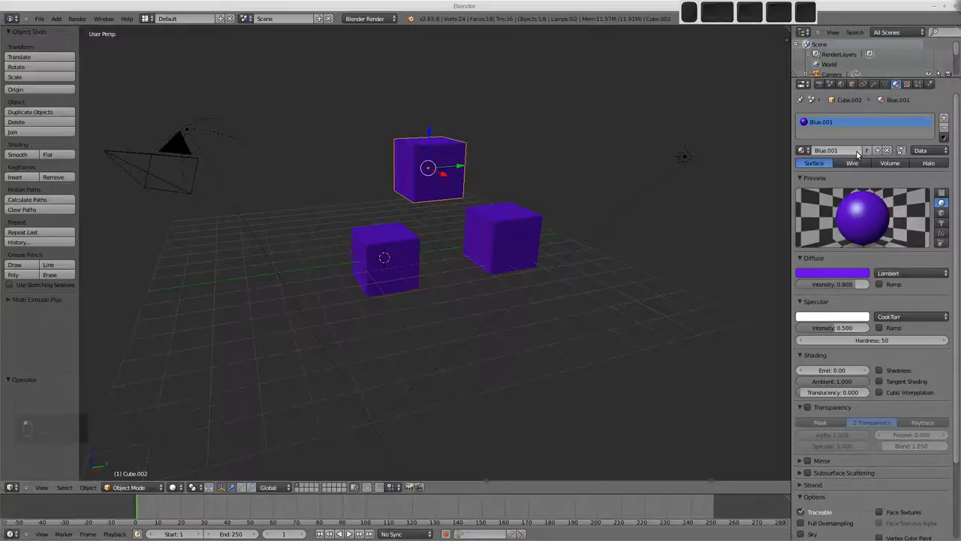
Step: Rename the top cube's Blue.001 material to 'Green' and set its diffuse colour green
{"action": "left_click", "coordinate": [830, 150]}
{"action": "type", "text": "Green"}
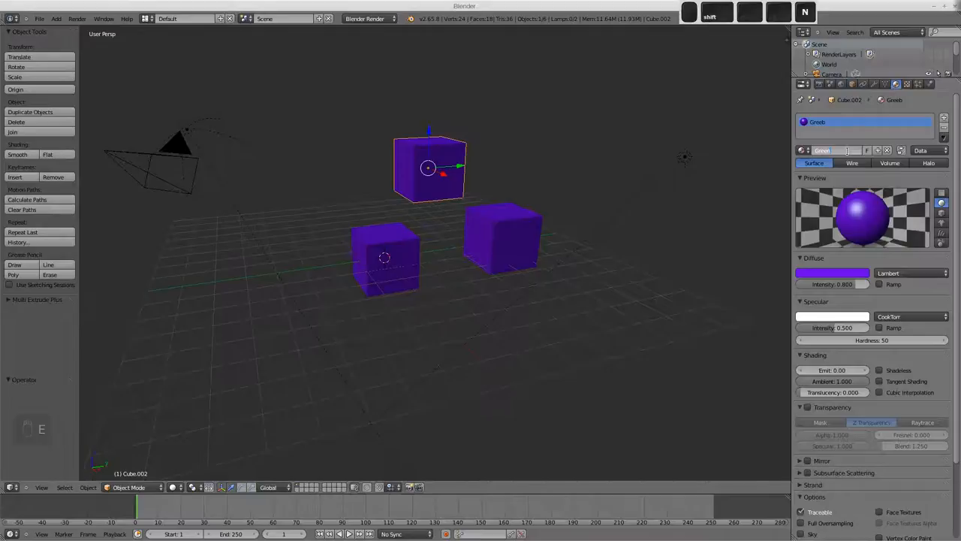
{"action": "left_click", "coordinate": [831, 272]}
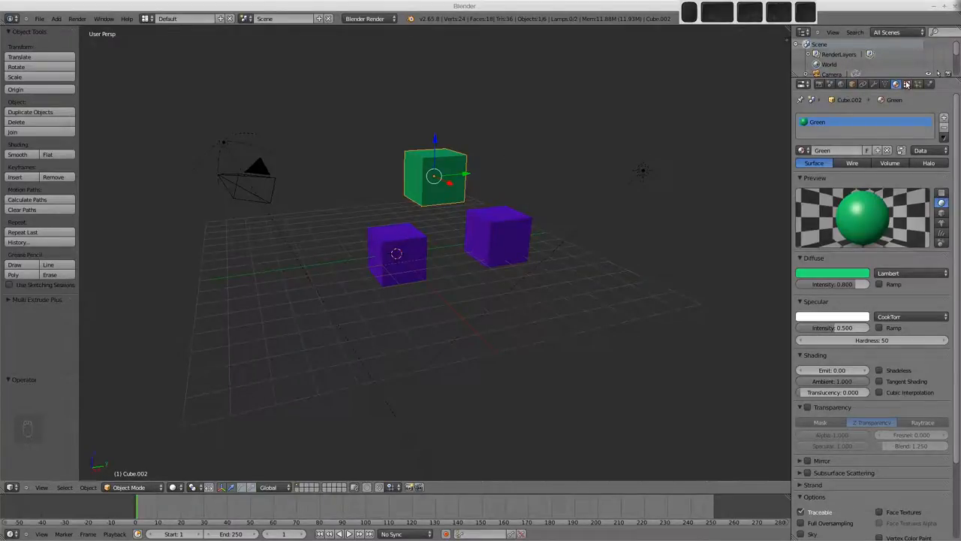
Step: Add an Image texture loading grass_tile.jpg to the Green material and show it textured in the viewport
{"action": "left_click", "coordinate": [906, 84]}
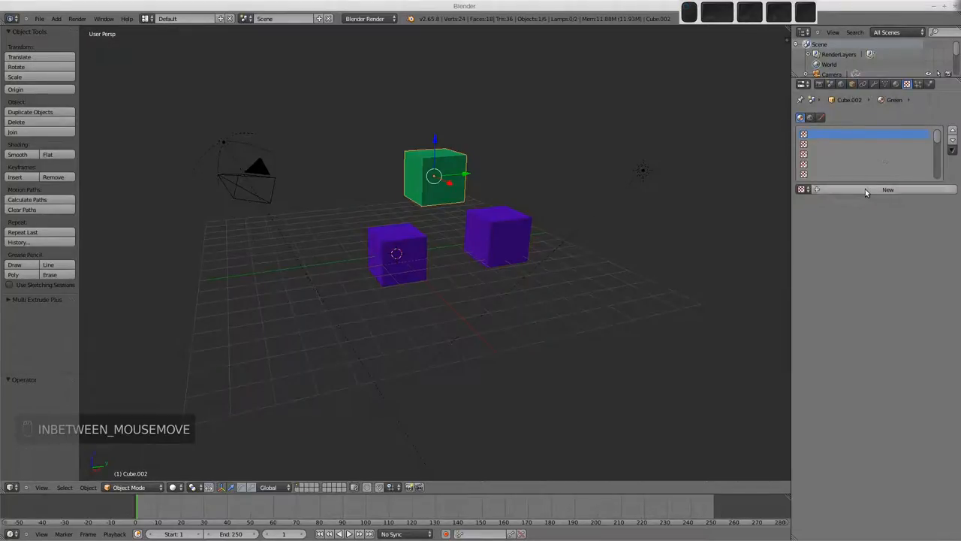
{"action": "left_click", "coordinate": [888, 189]}
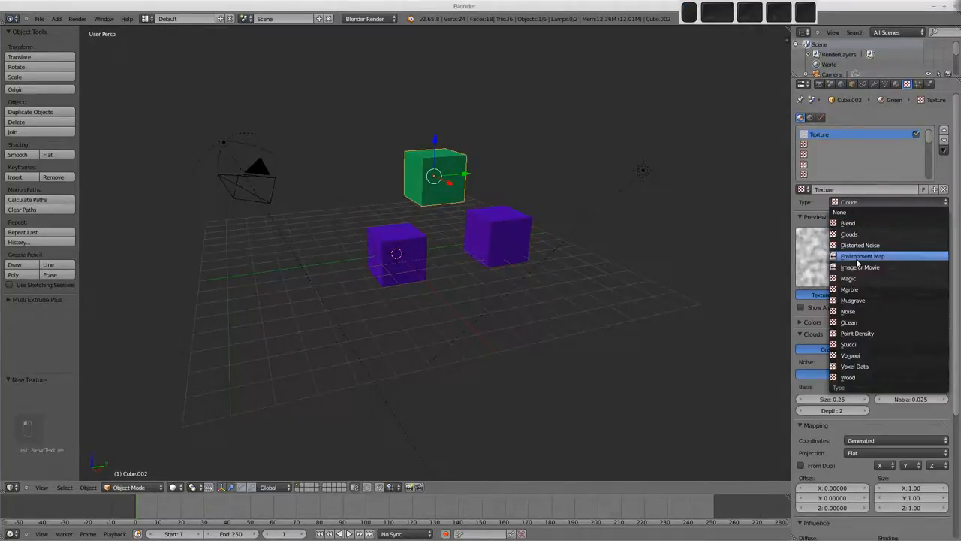
{"action": "left_click", "coordinate": [860, 267]}
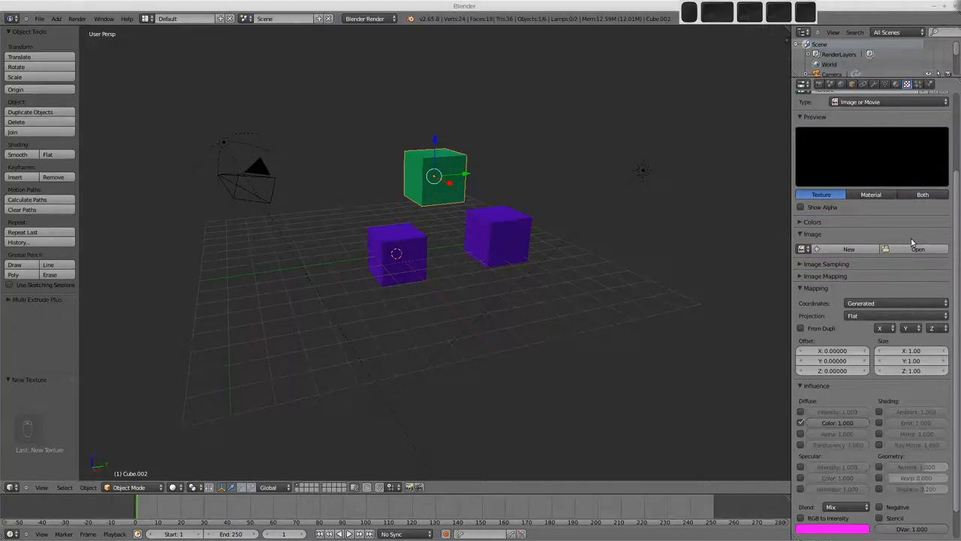
{"action": "left_click", "coordinate": [918, 248]}
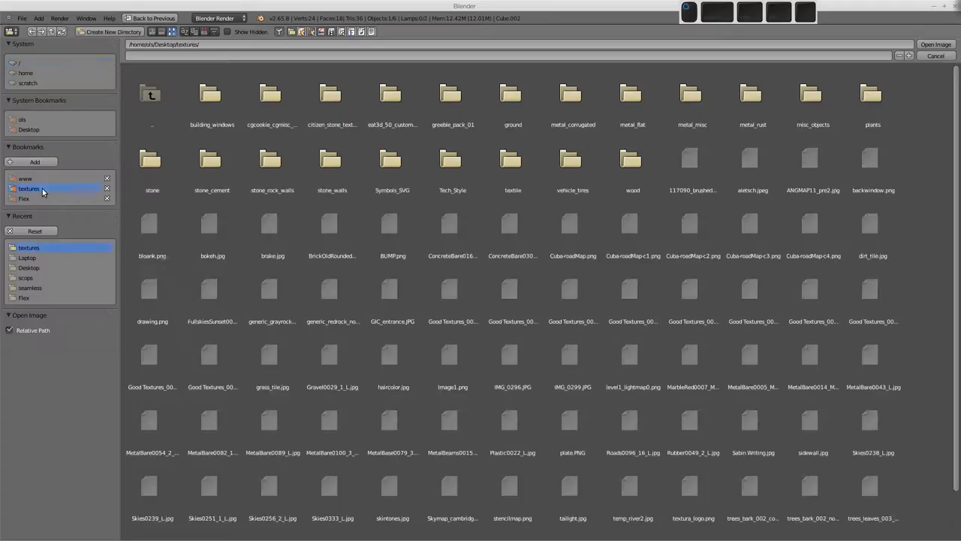
{"action": "left_click", "coordinate": [272, 358]}
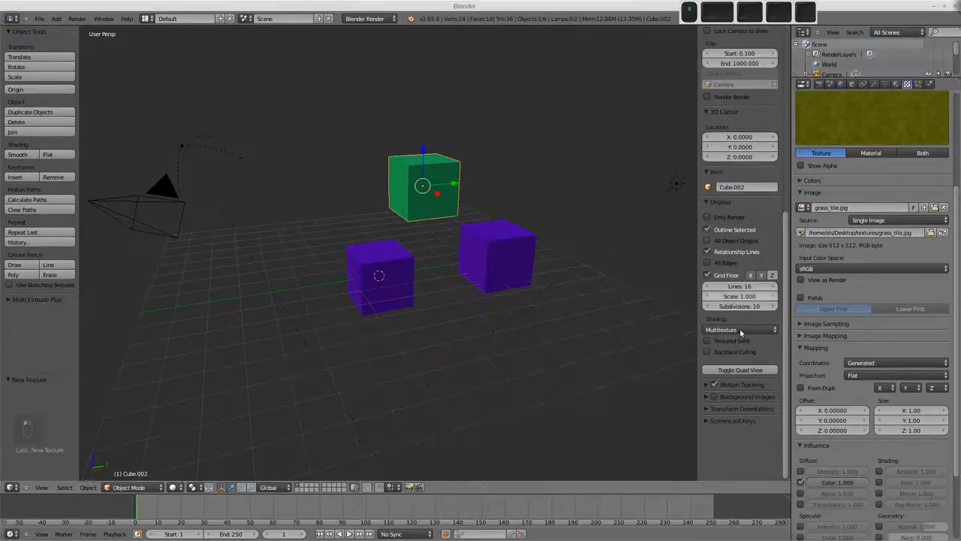
{"action": "left_click", "coordinate": [739, 330]}
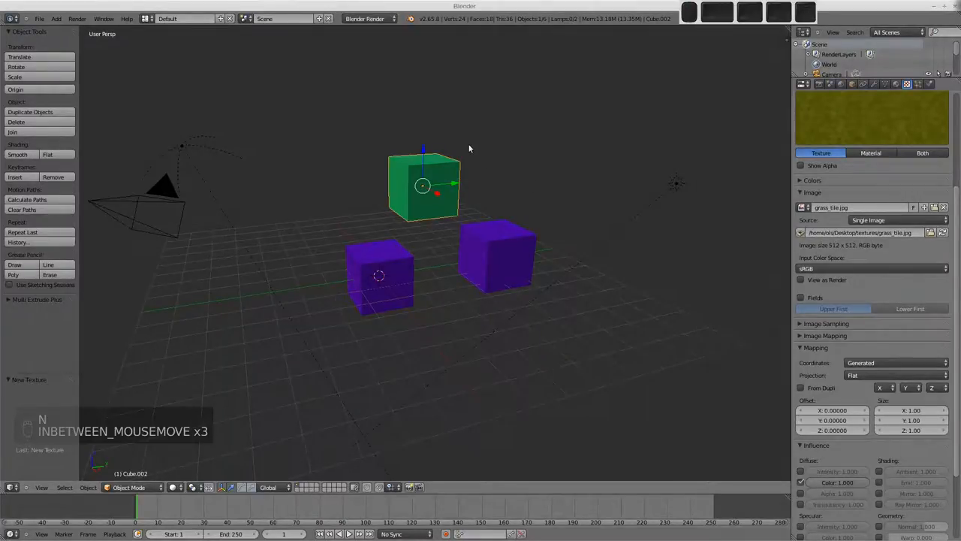
{"action": "key", "text": "alt+z"}
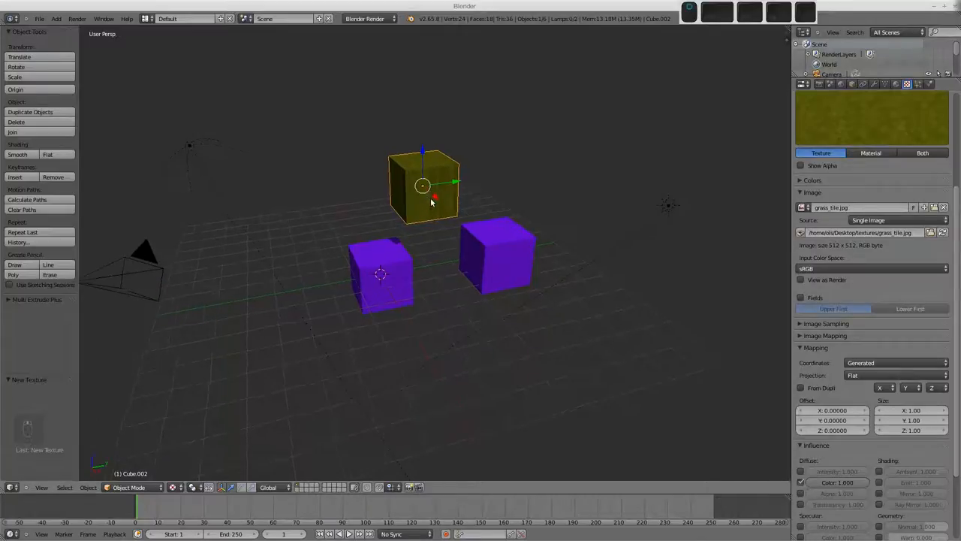
Step: Duplicate the grass-textured cube and view the texture settings of its Green.001 material
{"action": "key", "text": "shift+d"}
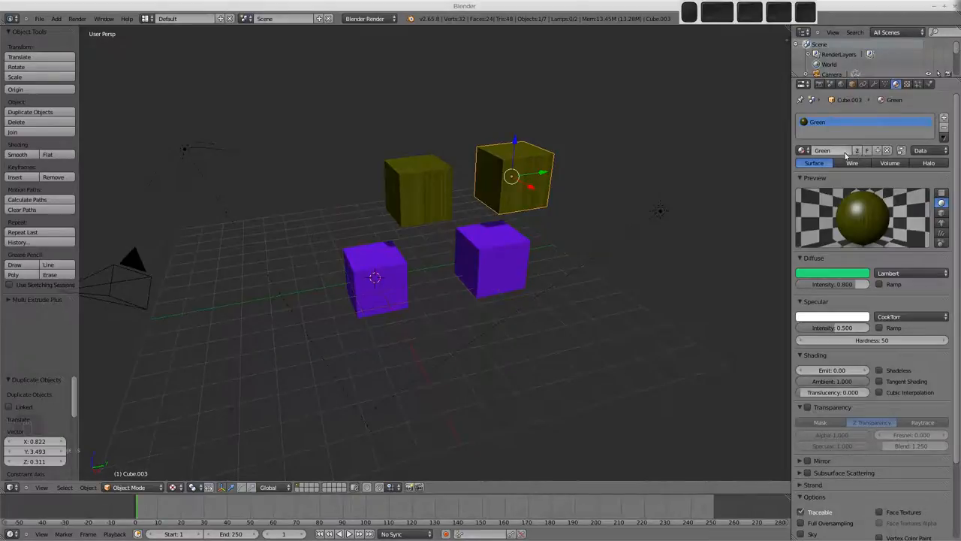
{"action": "mouse_move", "coordinate": [637, 178]}
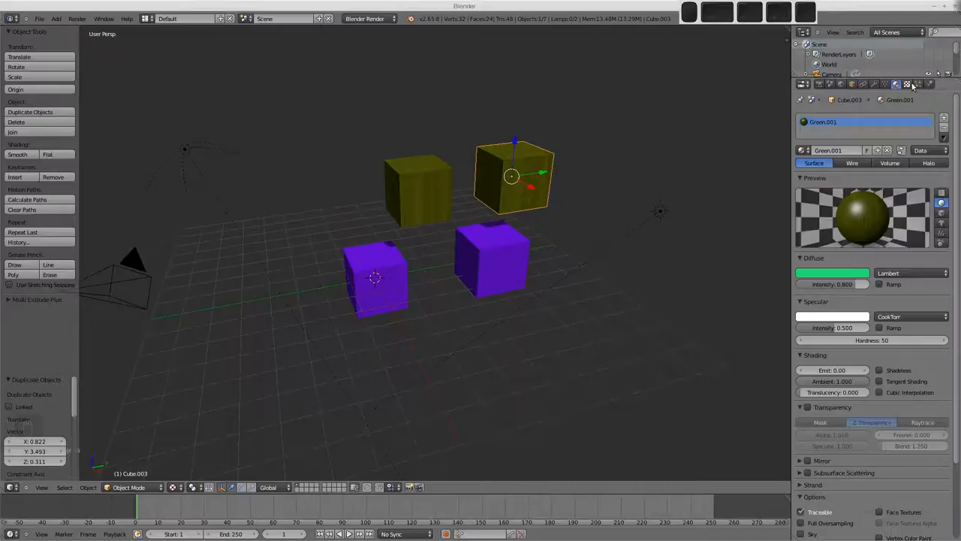
{"action": "left_click", "coordinate": [908, 83]}
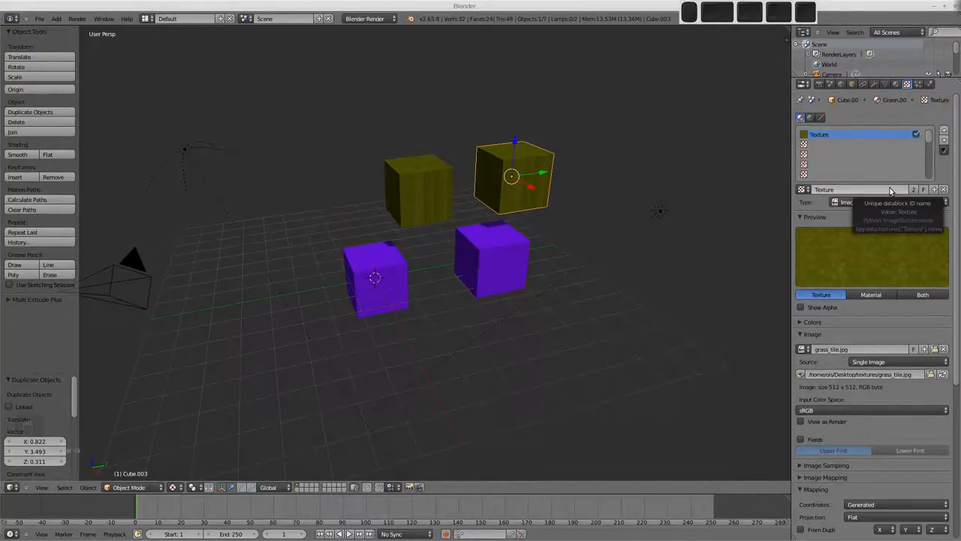
{"action": "mouse_move", "coordinate": [593, 230]}
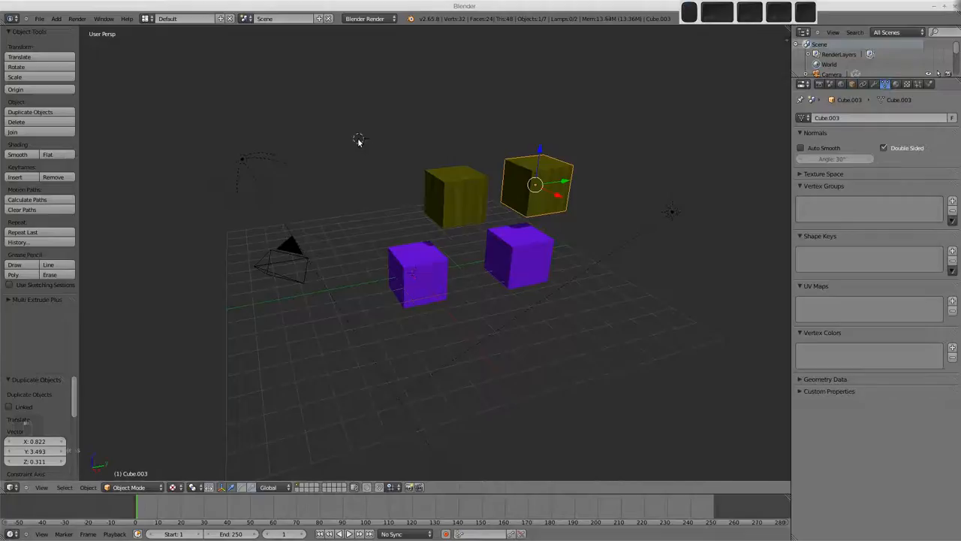
Step: Add a UV sphere and assign its Sphere mesh to the middle yellow cube
{"action": "key", "text": "shift+a"}
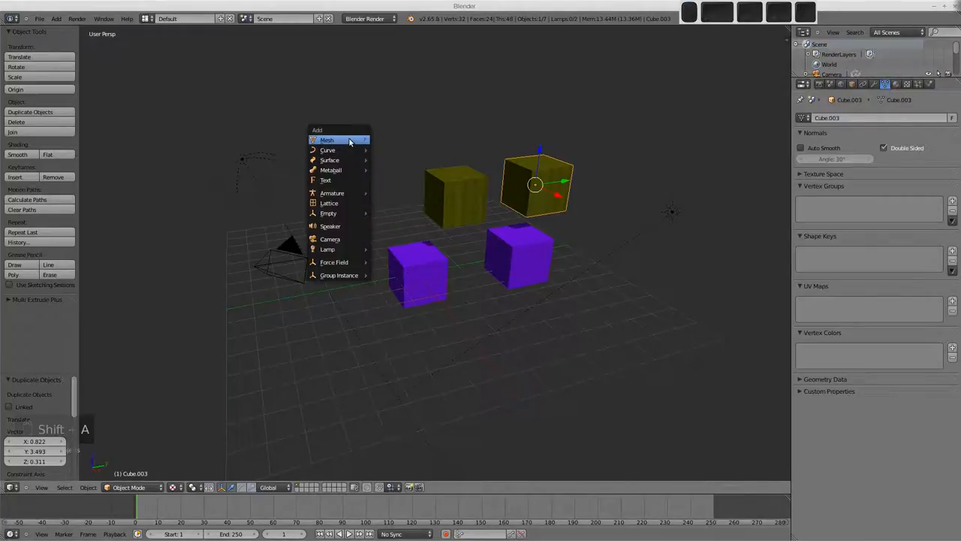
{"action": "left_click", "coordinate": [326, 140]}
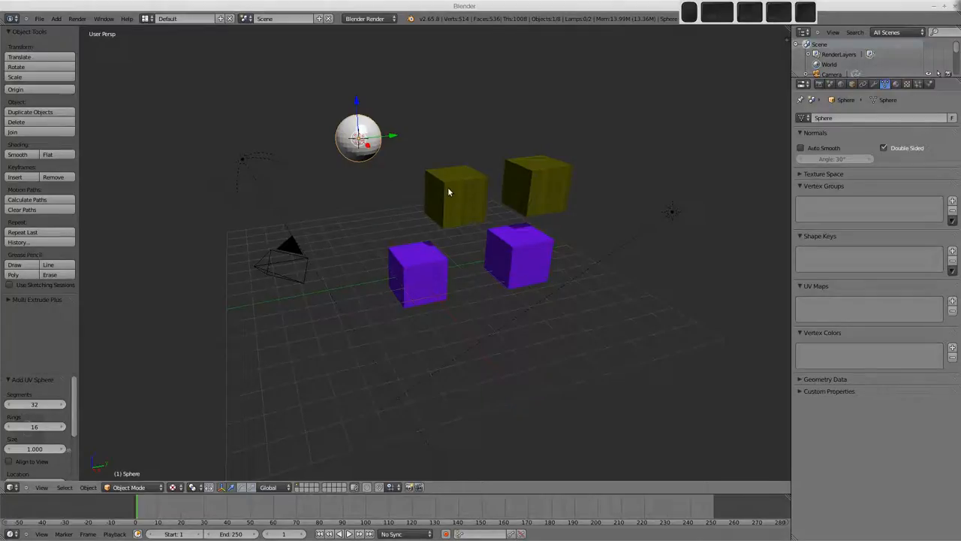
{"action": "left_click", "coordinate": [454, 195]}
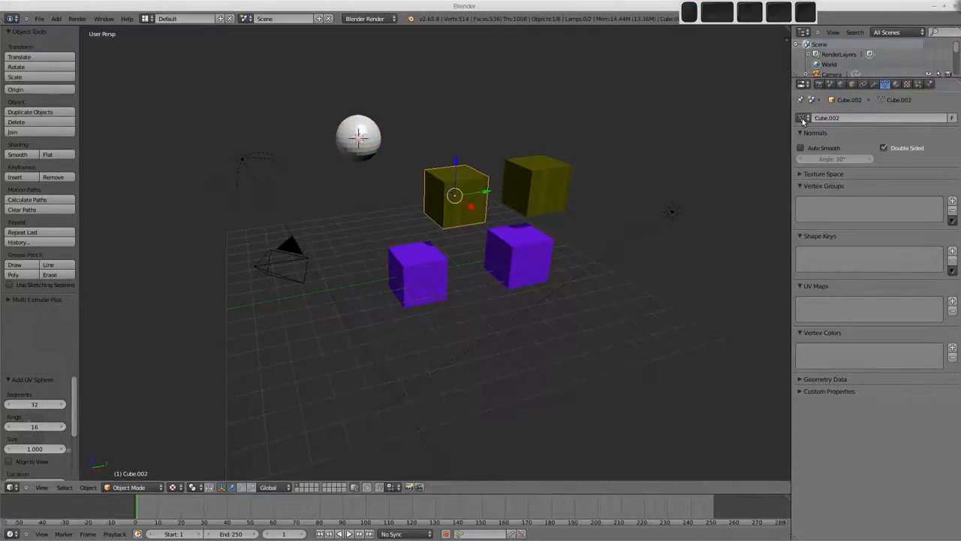
{"action": "left_click", "coordinate": [804, 118]}
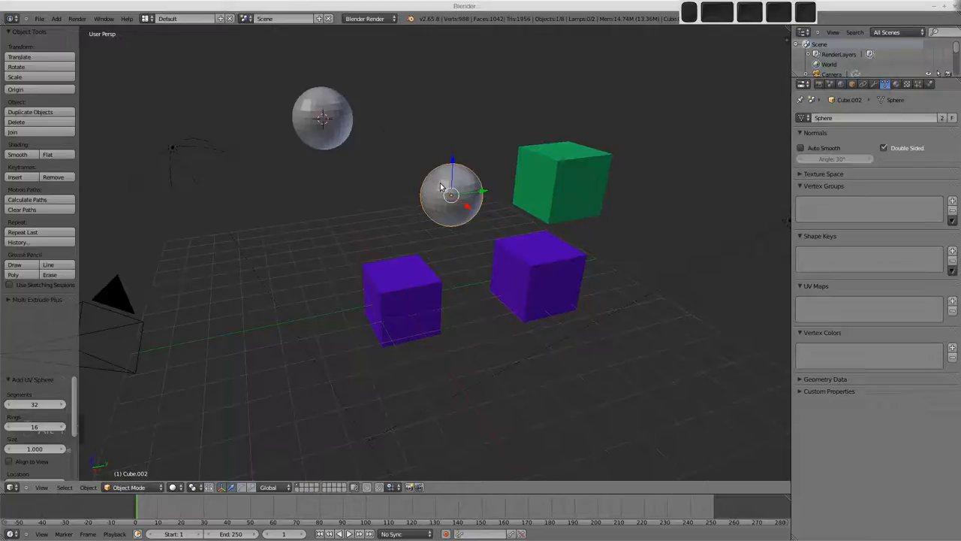
Step: In Edit Mode, extrude two prongs from the shared Sphere mesh
{"action": "key", "text": "Tab"}
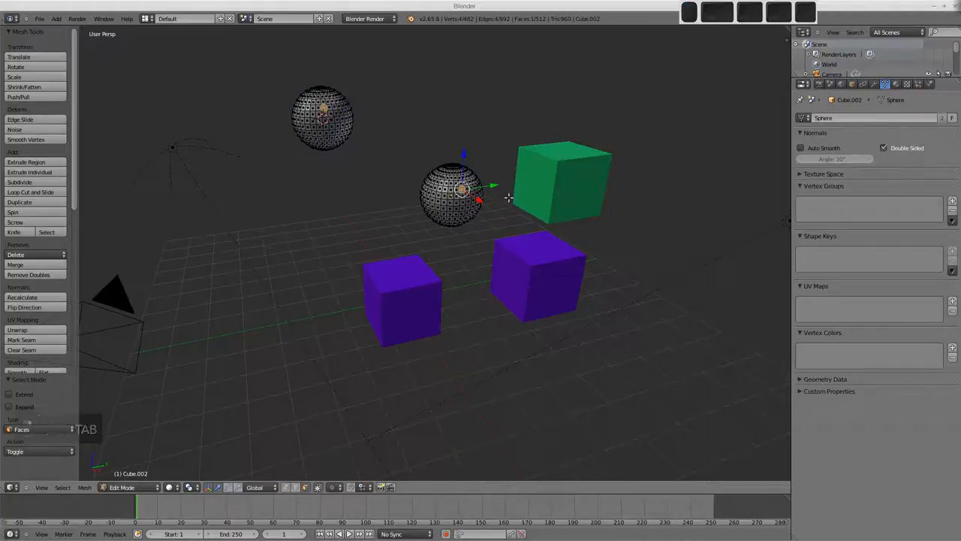
{"action": "key", "text": "e"}
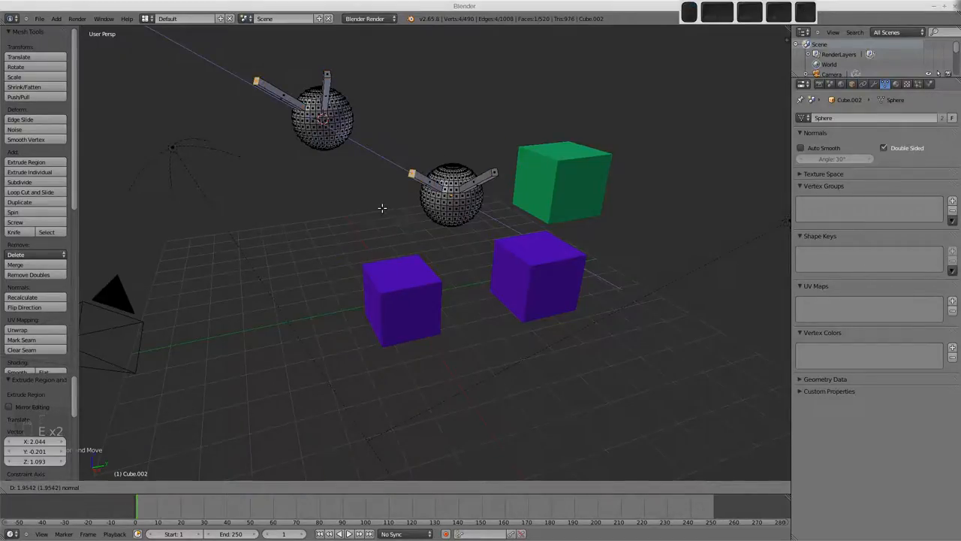
{"action": "key", "text": "Tab"}
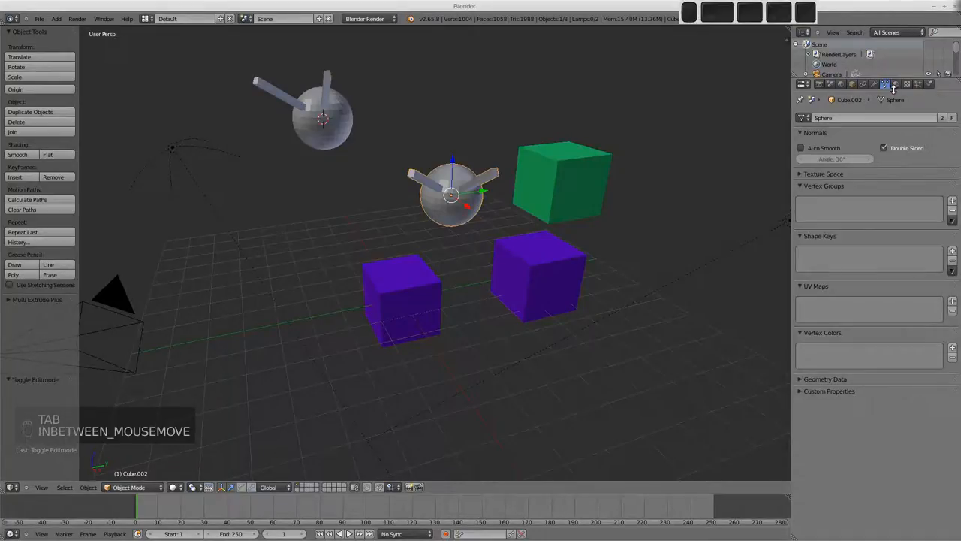
Step: Rename the spheres' shared material 'Pink' and check it on both spheres
{"action": "left_click", "coordinate": [895, 84]}
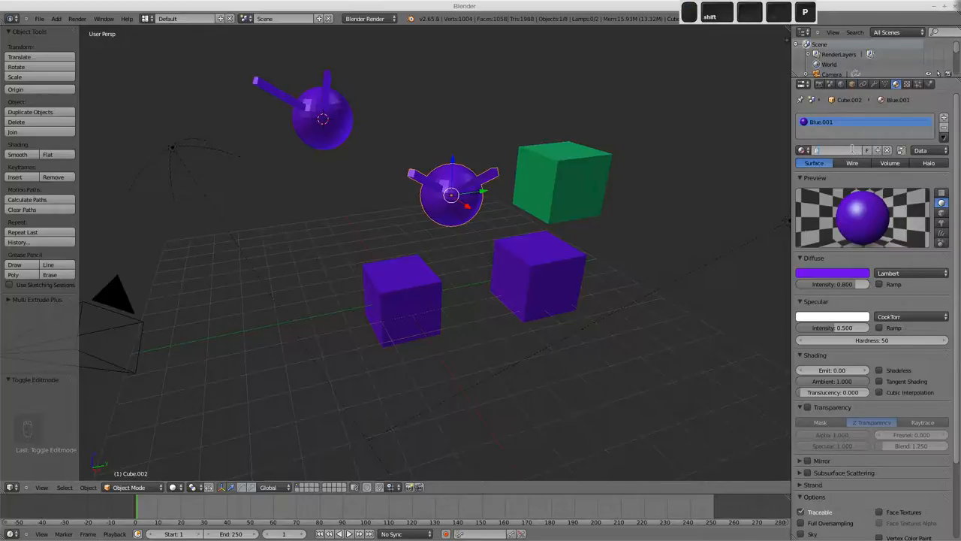
{"action": "type", "text": "Pink"}
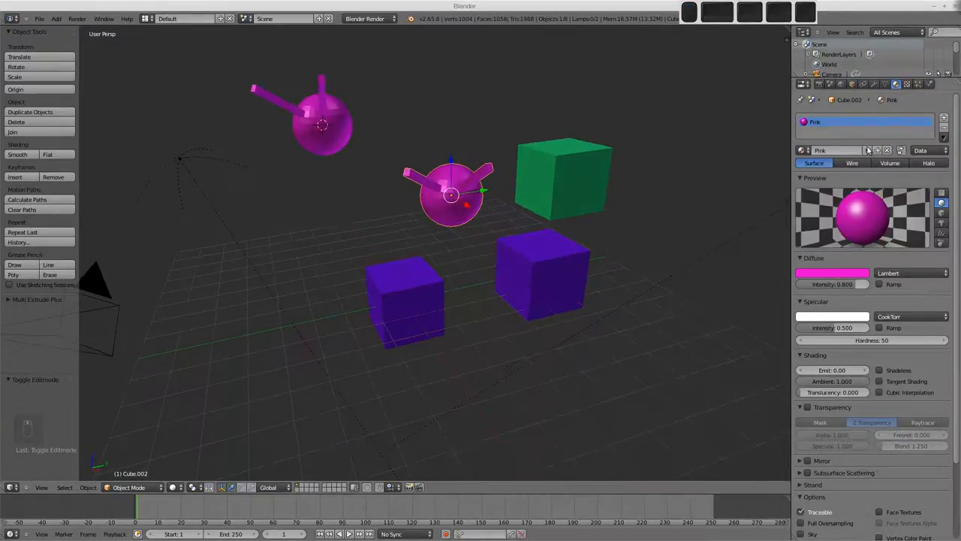
{"action": "left_click", "coordinate": [835, 150]}
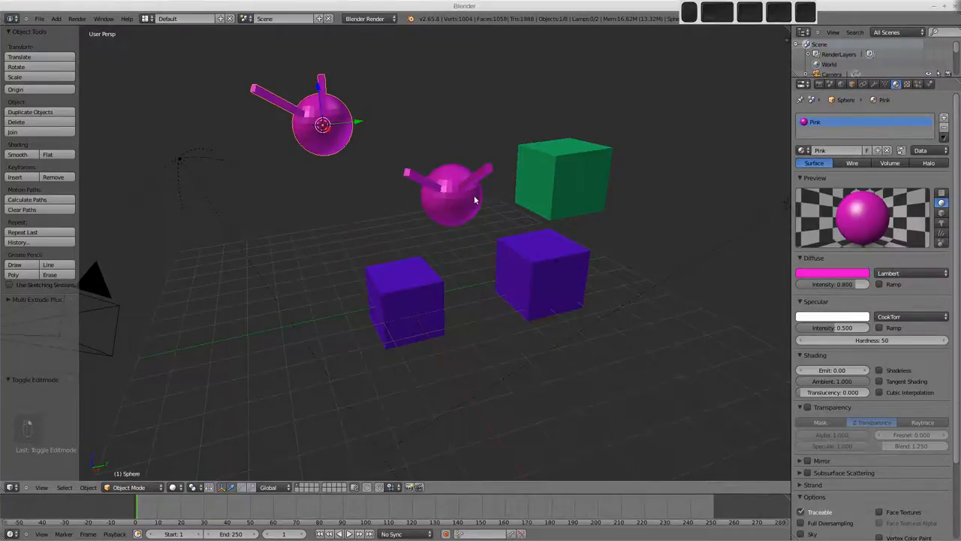
{"action": "mouse_move", "coordinate": [456, 200]}
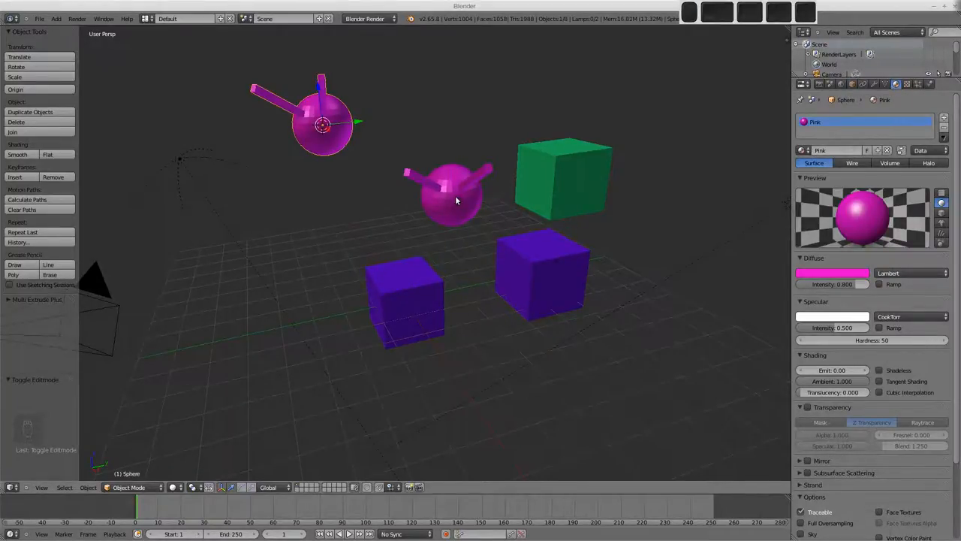
{"action": "left_click", "coordinate": [450, 195]}
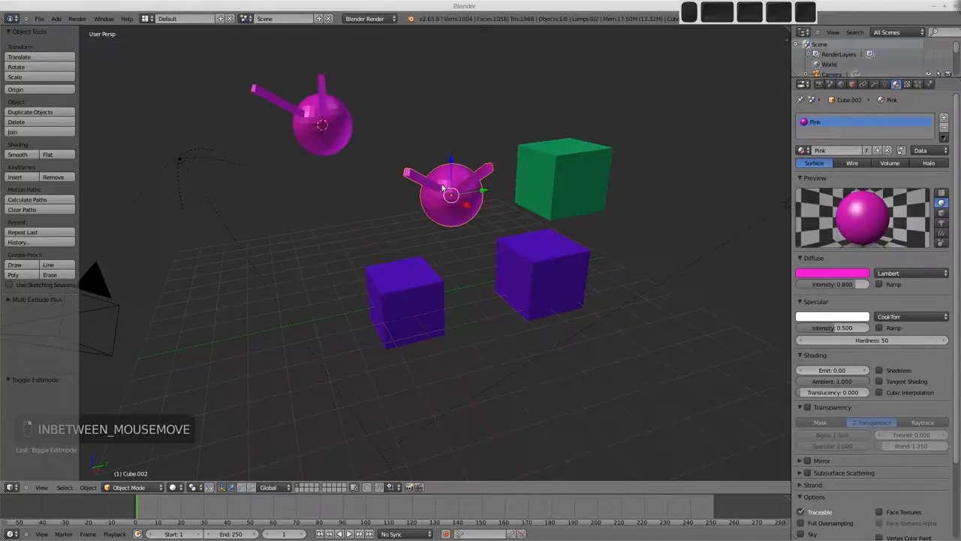
{"action": "mouse_move", "coordinate": [719, 135]}
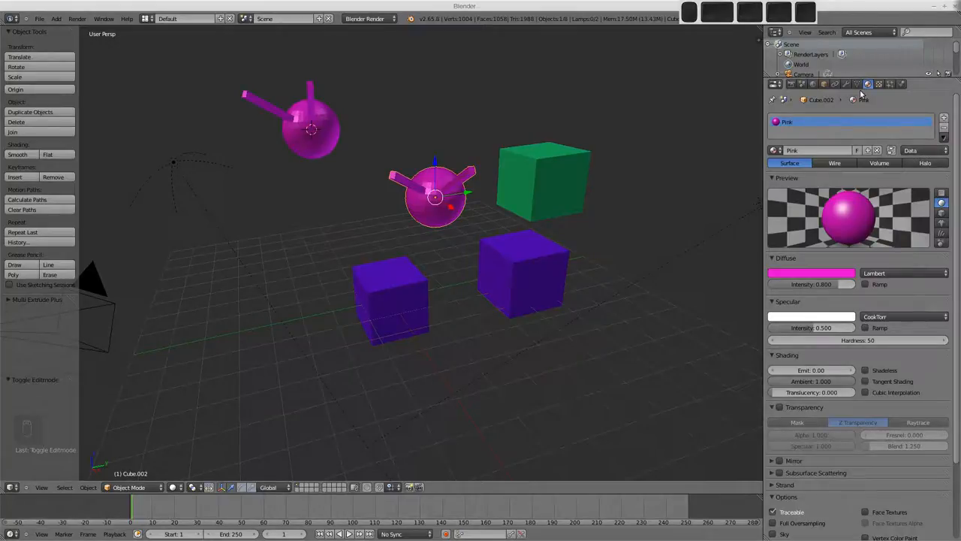
Step: Link the middle sphere's material to Object and give it a new yellow material
{"action": "left_click", "coordinate": [856, 83]}
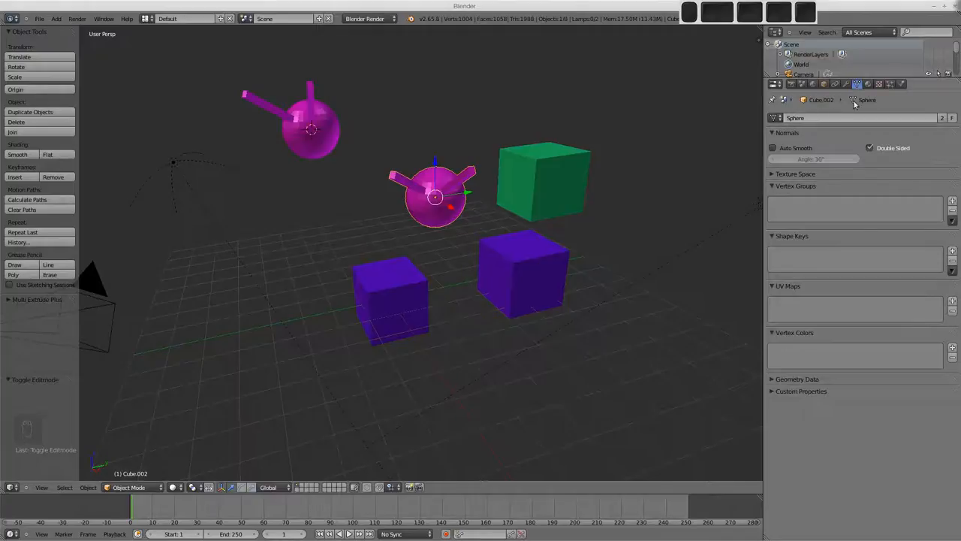
{"action": "left_click", "coordinate": [866, 84]}
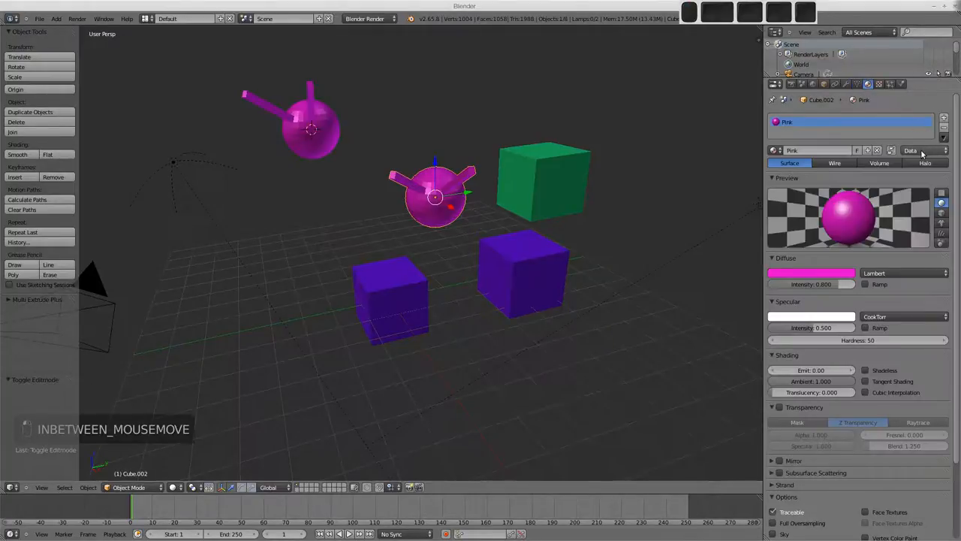
{"action": "left_click", "coordinate": [911, 150]}
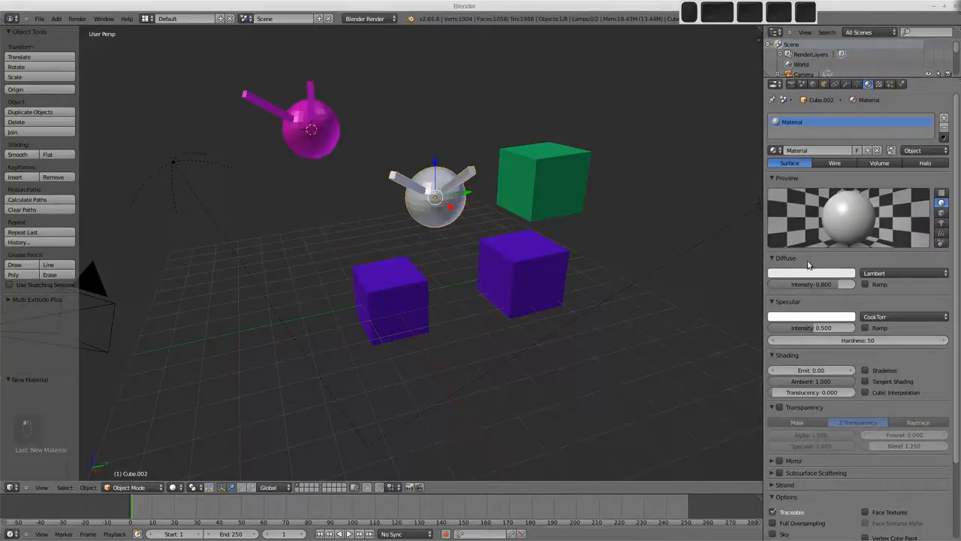
{"action": "left_click", "coordinate": [811, 272]}
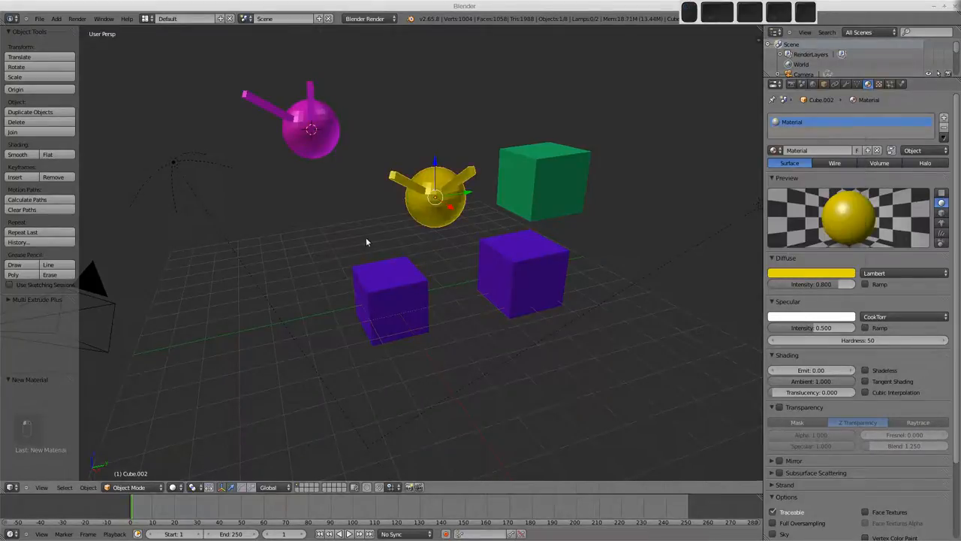
{"action": "mouse_move", "coordinate": [444, 210]}
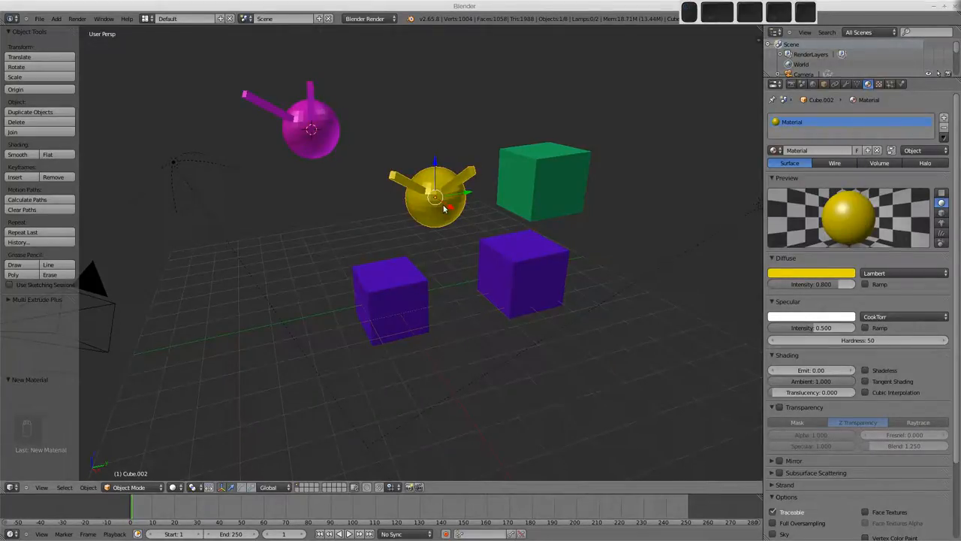
Step: Extrude a third prong on the shared sphere mesh in Edit Mode, then view the cube's material
{"action": "key", "text": "Tab"}
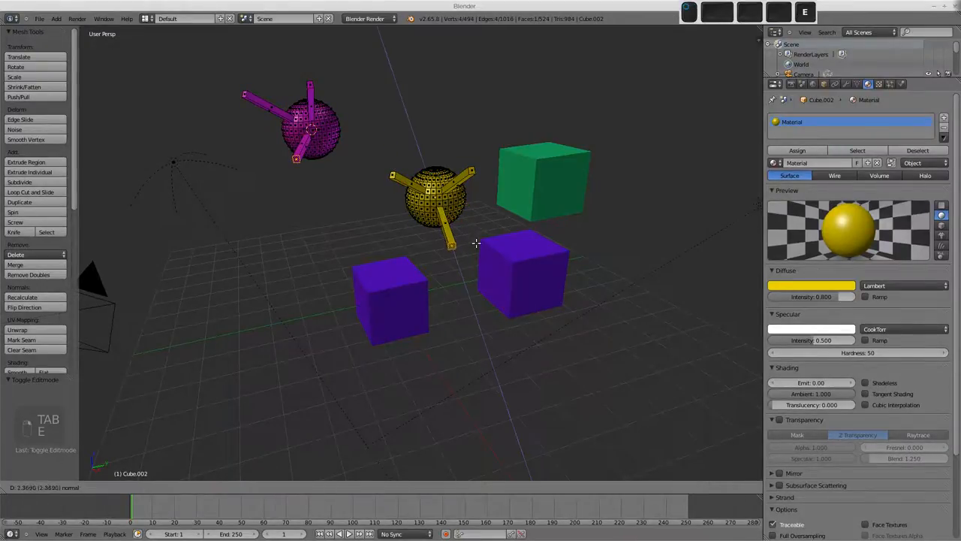
{"action": "key", "text": "Tab"}
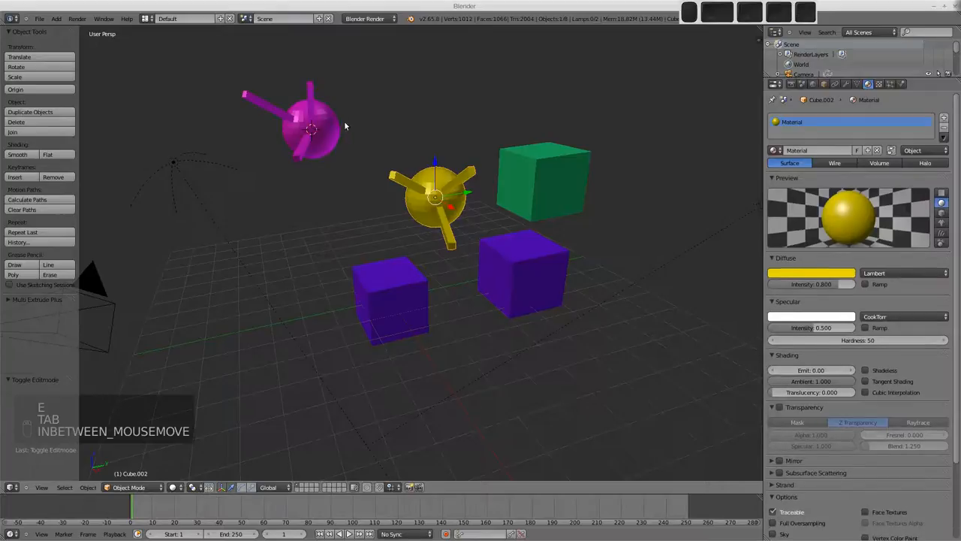
{"action": "mouse_move", "coordinate": [451, 228]}
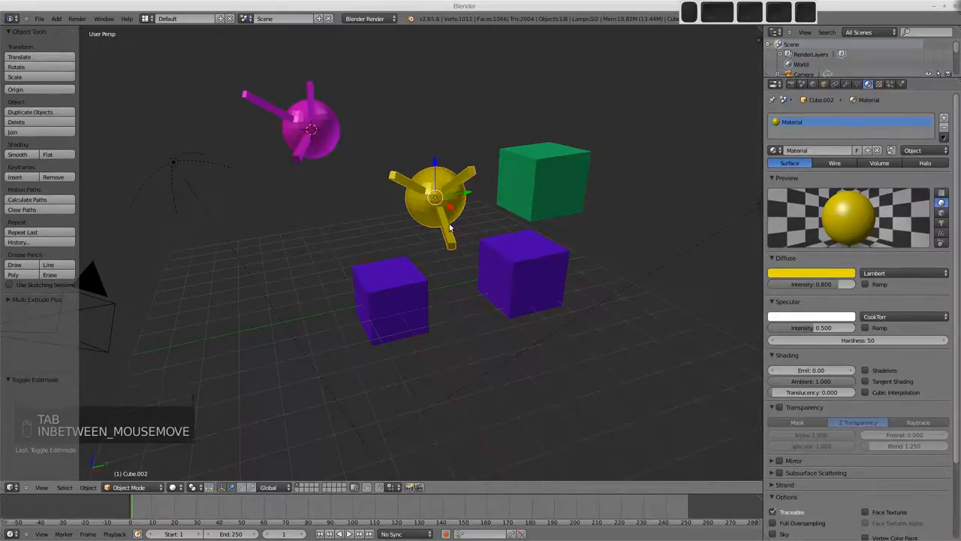
{"action": "mouse_move", "coordinate": [435, 250]}
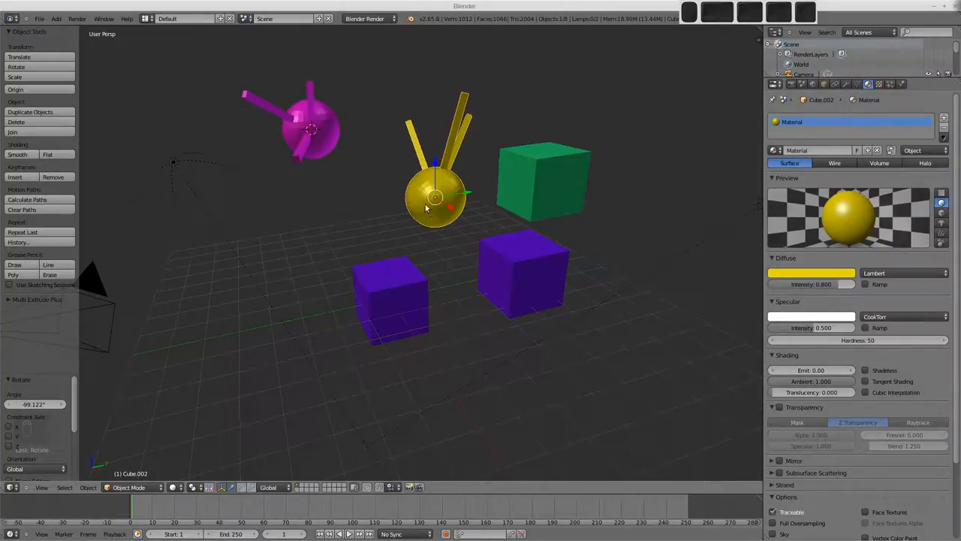
{"action": "mouse_move", "coordinate": [474, 162]}
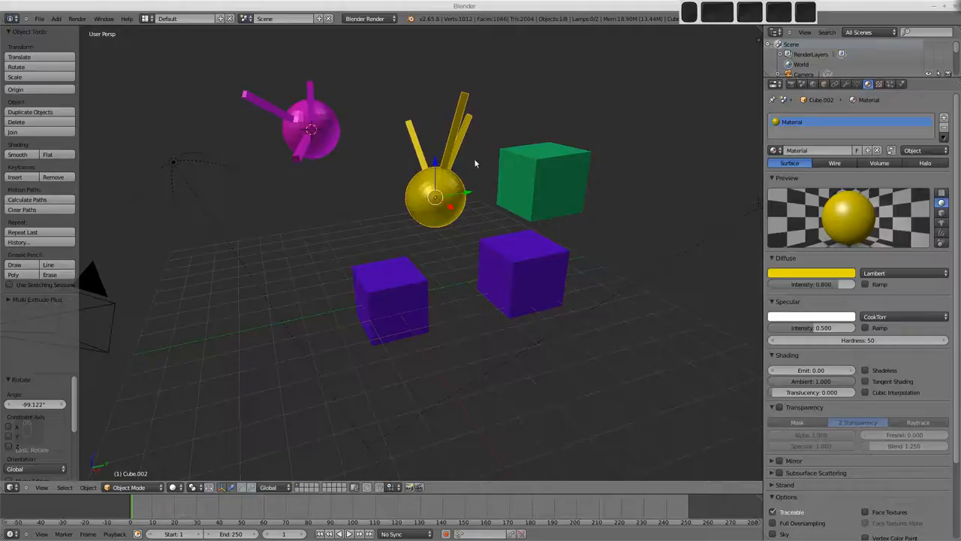
{"action": "key", "text": "Tab"}
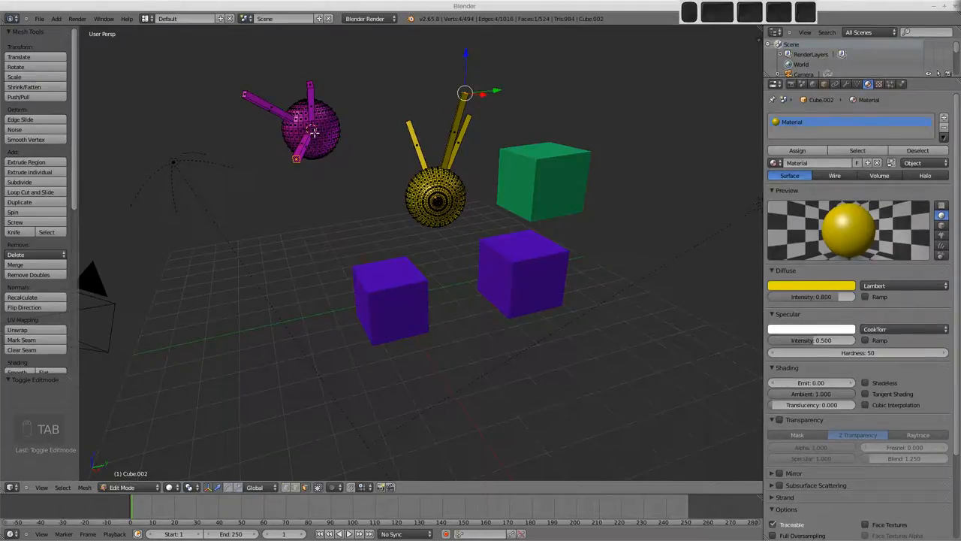
{"action": "key", "text": "Tab"}
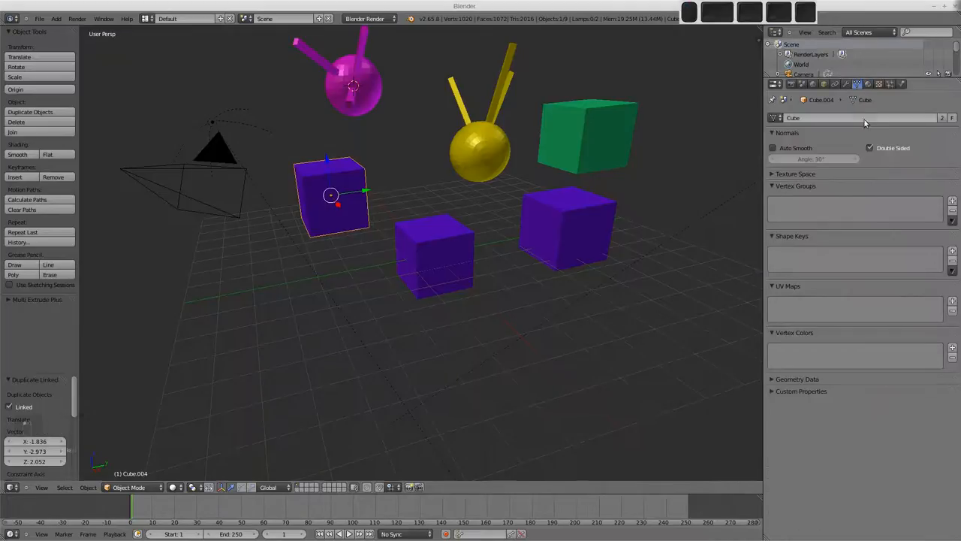
{"action": "left_click", "coordinate": [867, 84]}
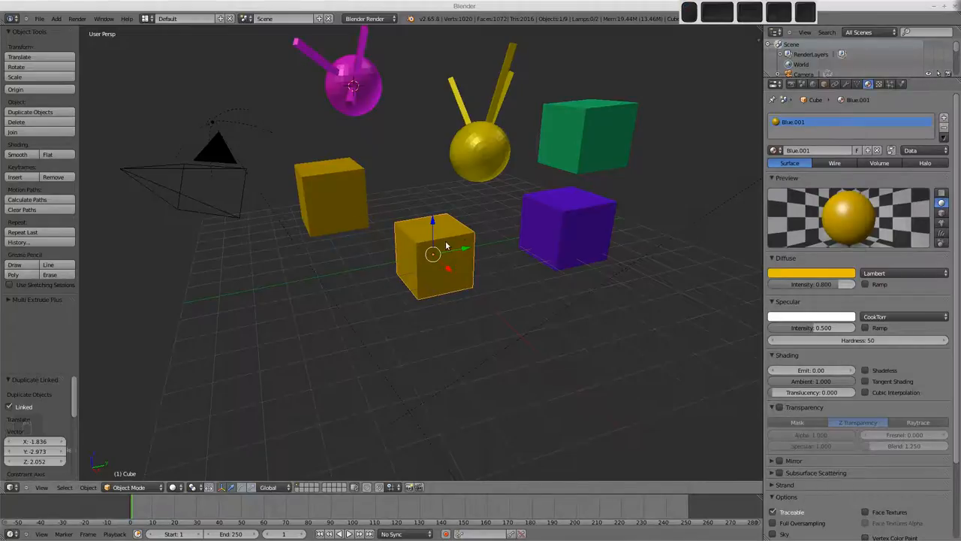
{"action": "mouse_move", "coordinate": [386, 188]}
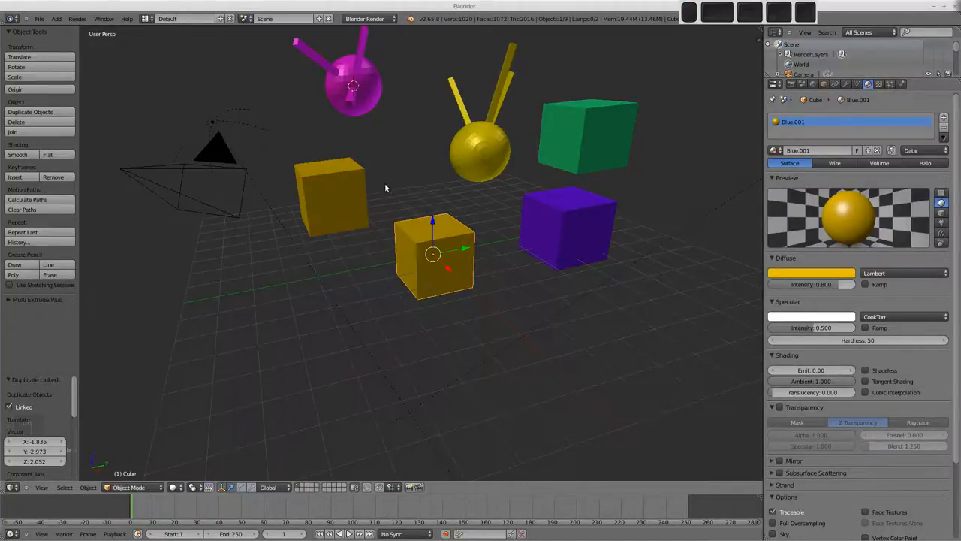
Step: Make the yellow cube's object, mesh and material single-user (Blue.002) and stretch it taller
{"action": "key", "text": "u"}
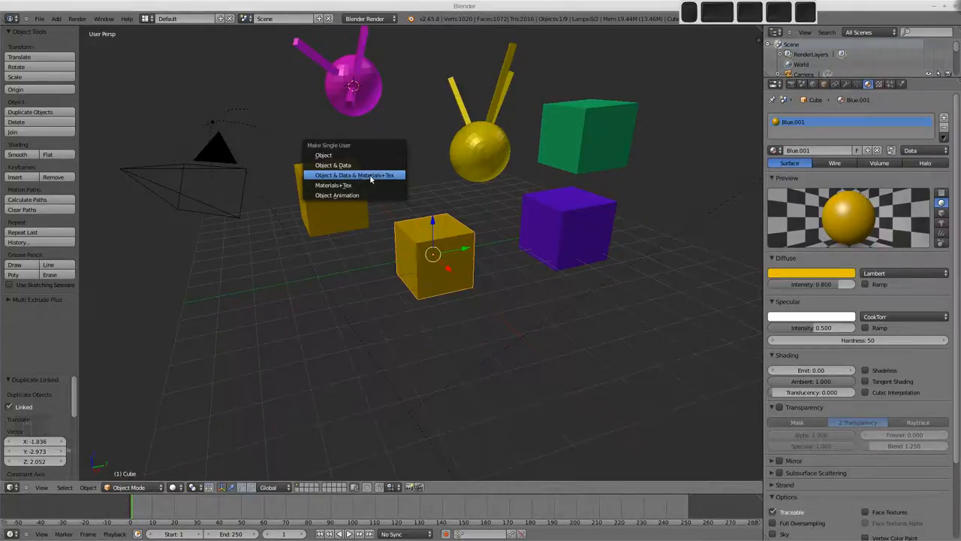
{"action": "left_click", "coordinate": [354, 175]}
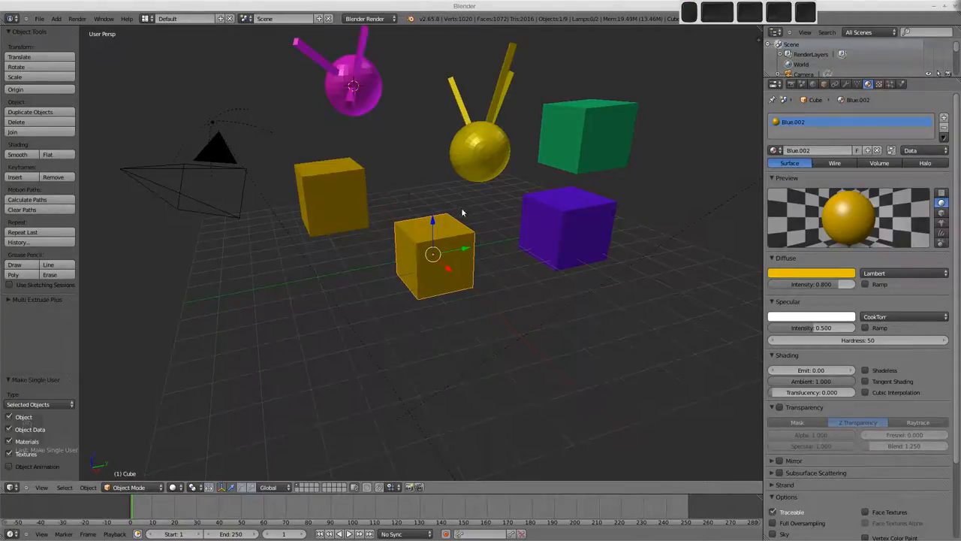
{"action": "key", "text": "Tab"}
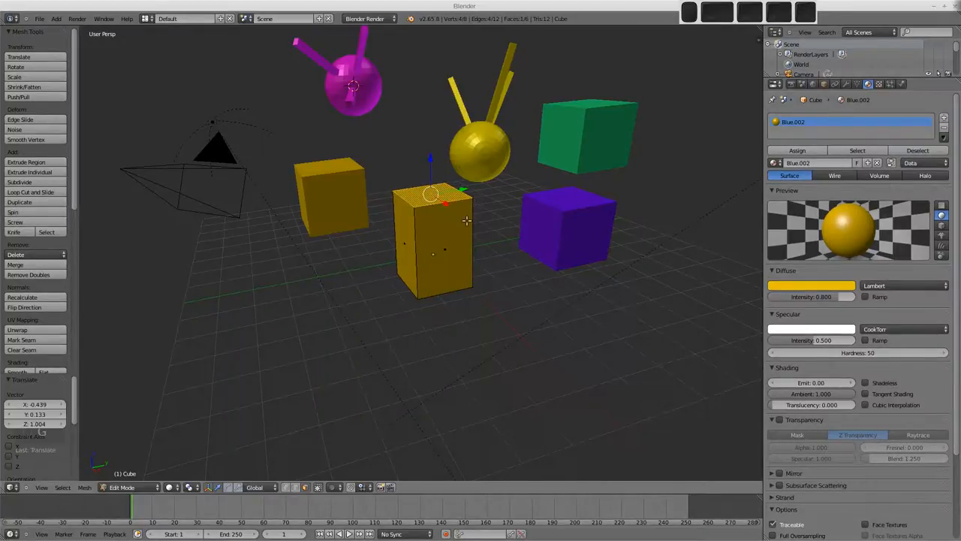
{"action": "key", "text": "Tab"}
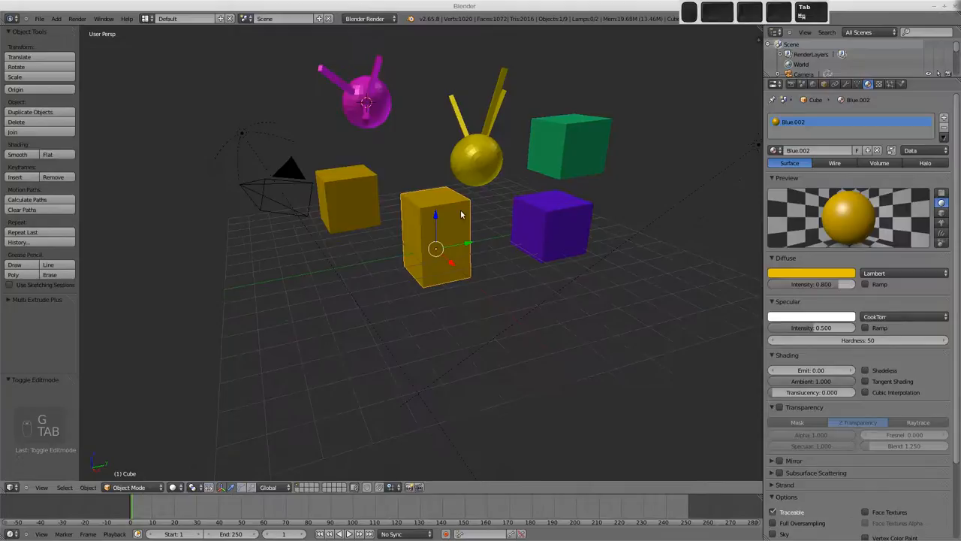
{"action": "left_click", "coordinate": [813, 83]}
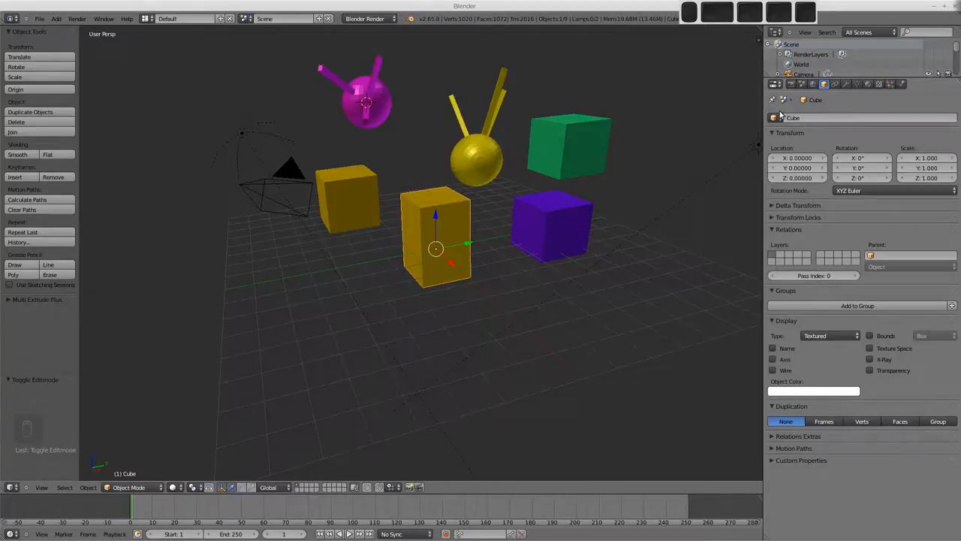
Step: Add a new scene with Link Objects and rotate the tall yellow cube
{"action": "left_click", "coordinate": [319, 19]}
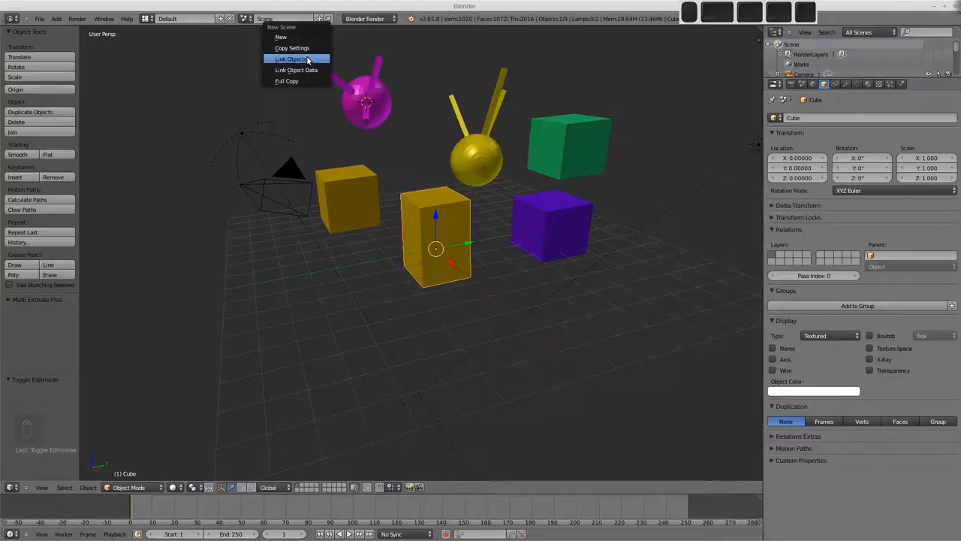
{"action": "left_click", "coordinate": [290, 58]}
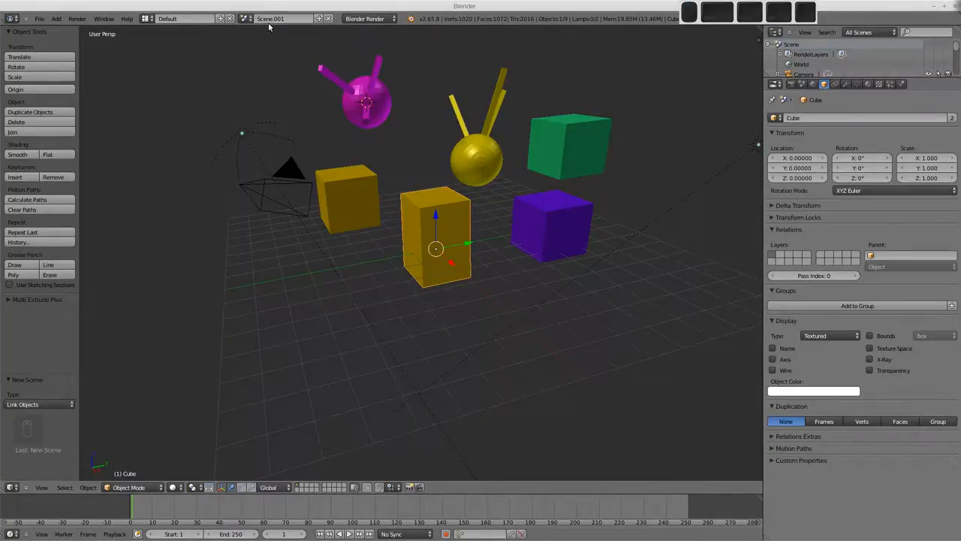
{"action": "mouse_move", "coordinate": [370, 99]}
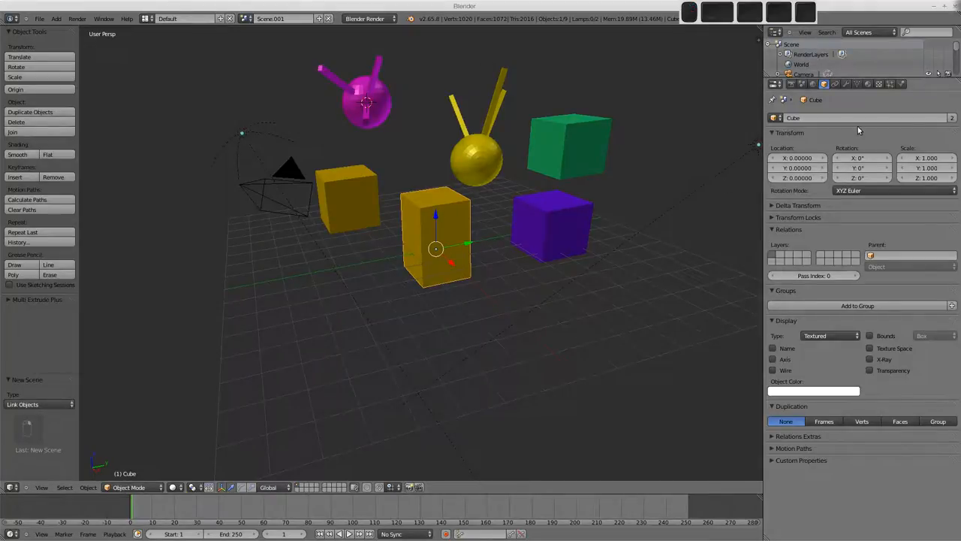
{"action": "mouse_move", "coordinate": [951, 118]}
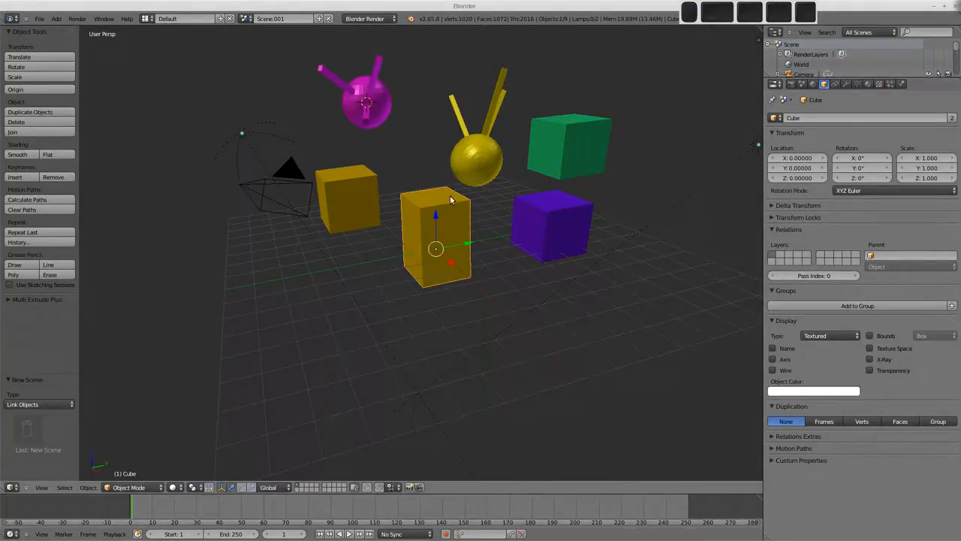
{"action": "key", "text": "r"}
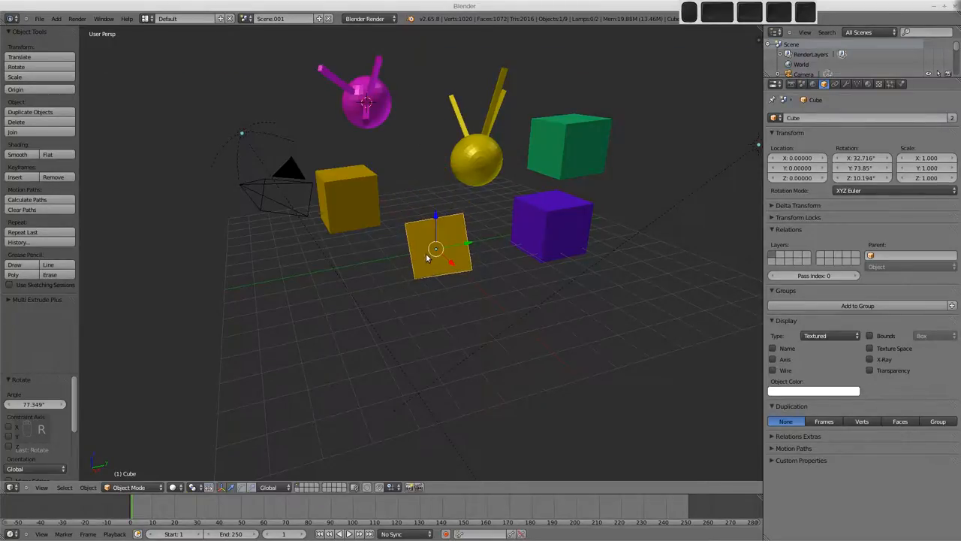
Step: Switch back to the original Scene and extrude Cube.005's mesh into a taller block
{"action": "left_click", "coordinate": [270, 18]}
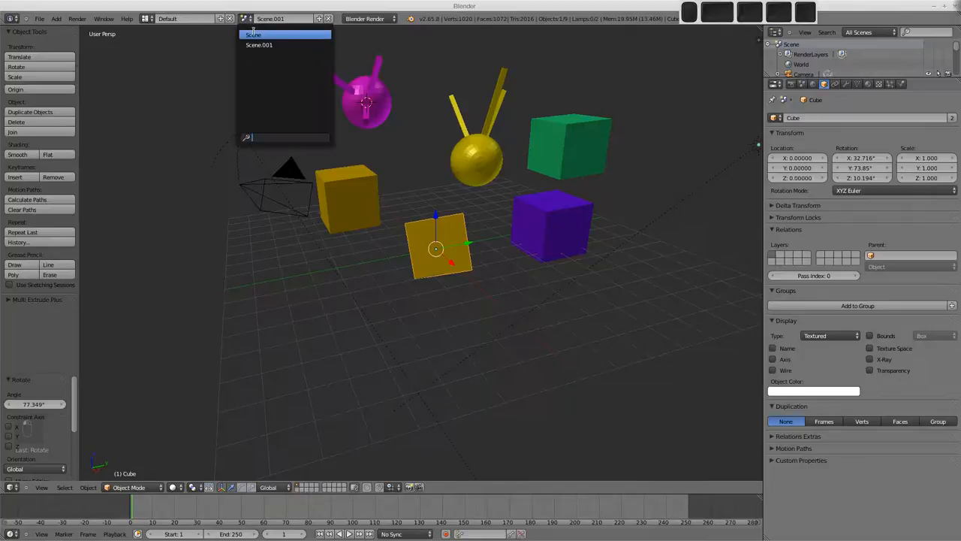
{"action": "left_click", "coordinate": [253, 35]}
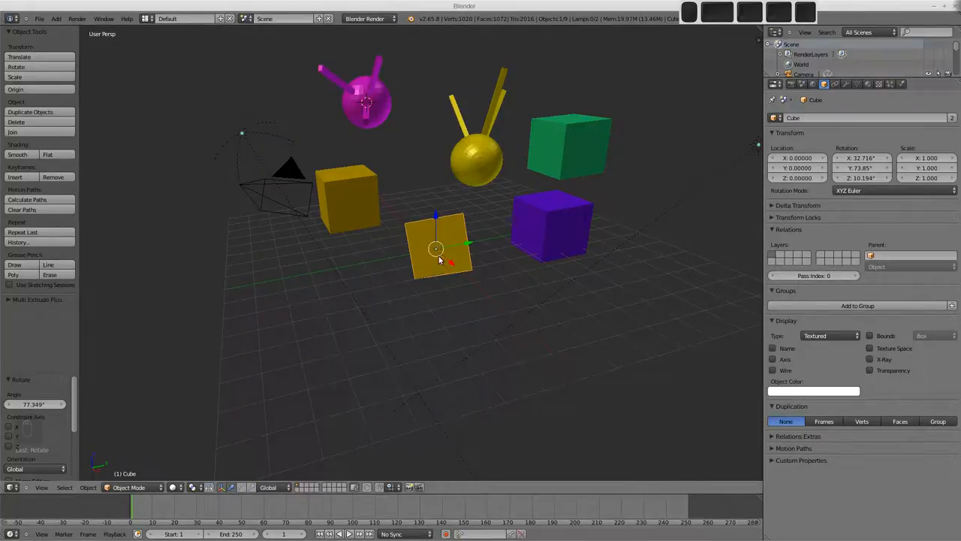
{"action": "mouse_move", "coordinate": [589, 194]}
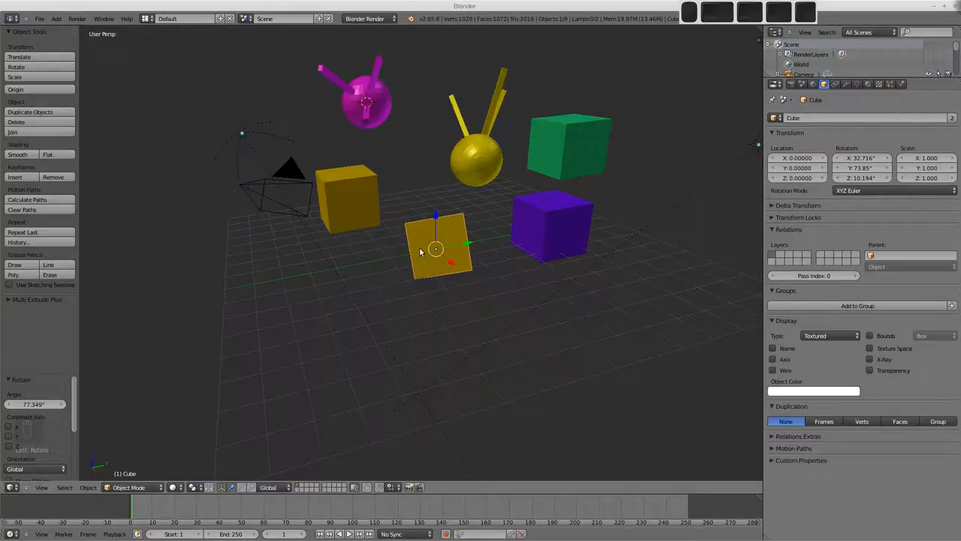
{"action": "mouse_move", "coordinate": [444, 251]}
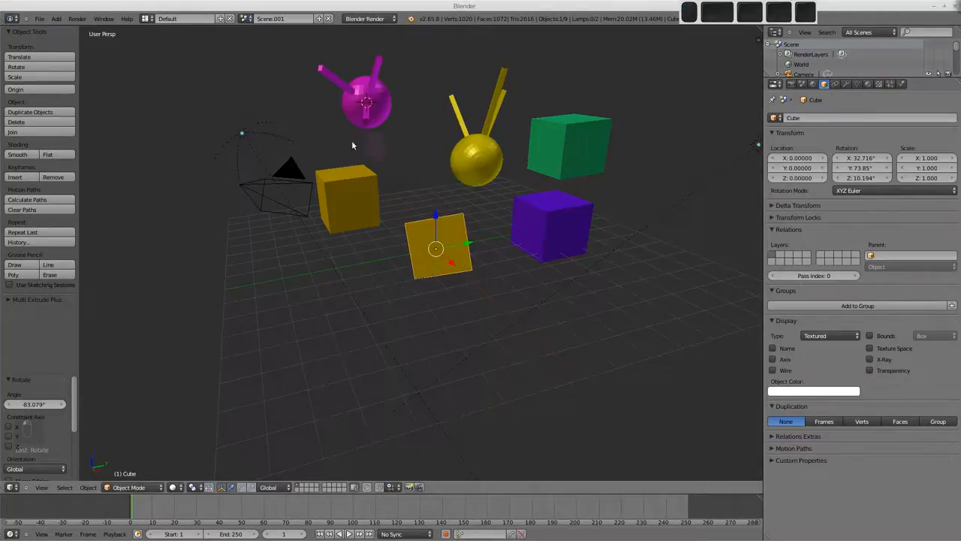
{"action": "key", "text": "Tab"}
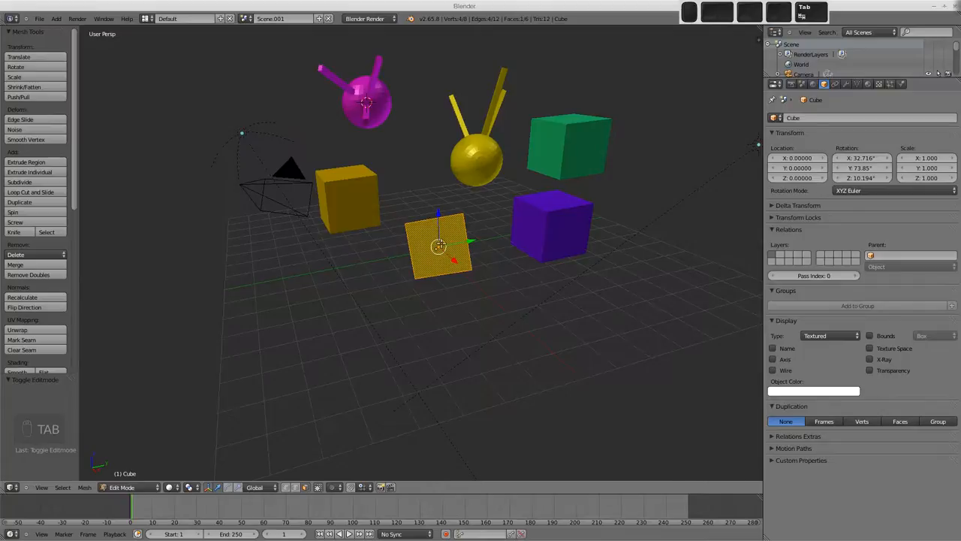
{"action": "key", "text": "w"}
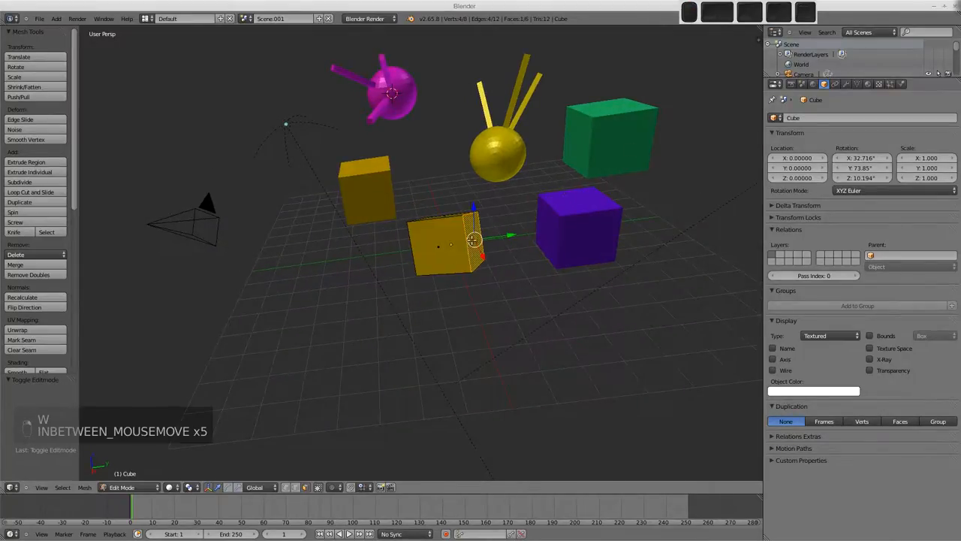
{"action": "key", "text": "e"}
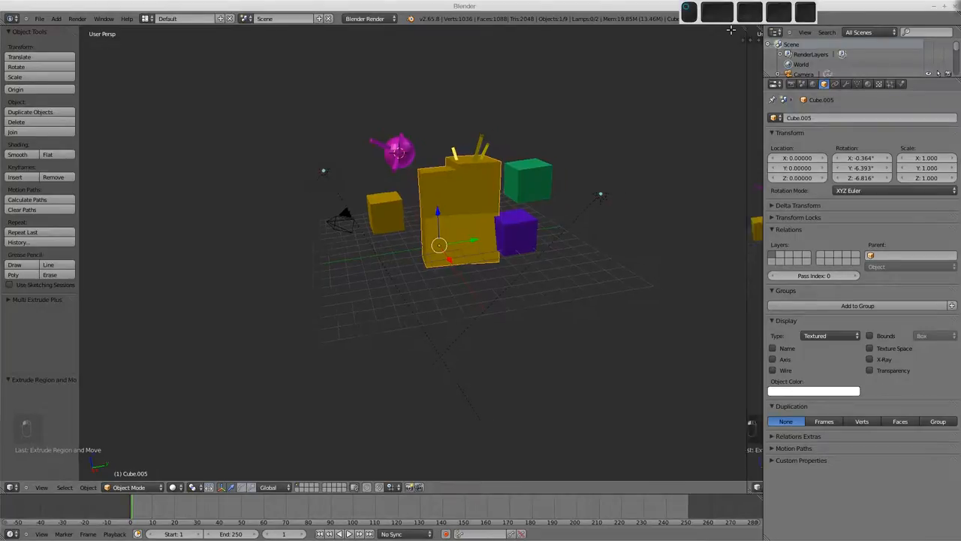
Step: Show grass_tile.jpg in a UV/Image Editor beside the viewport and switch to front view
{"action": "left_click", "coordinate": [494, 487]}
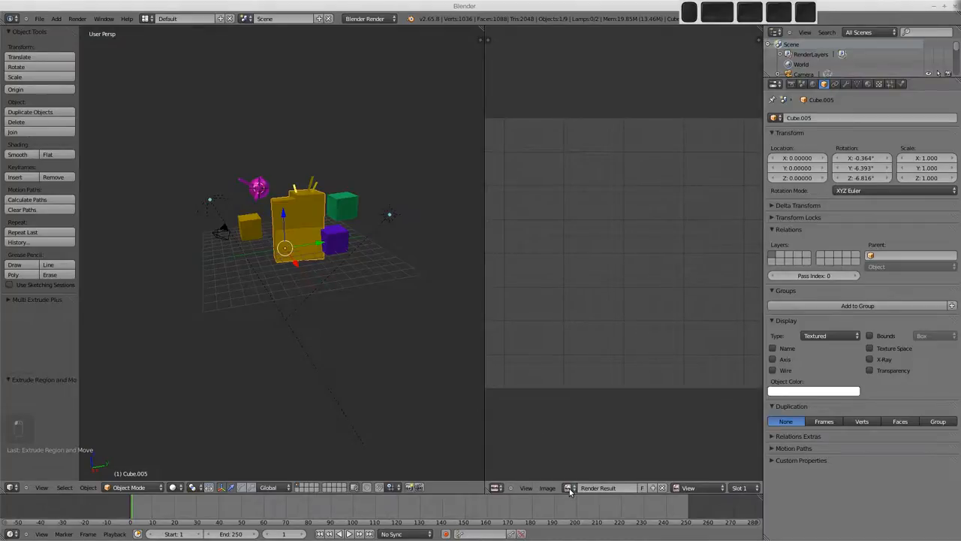
{"action": "left_click", "coordinate": [569, 487]}
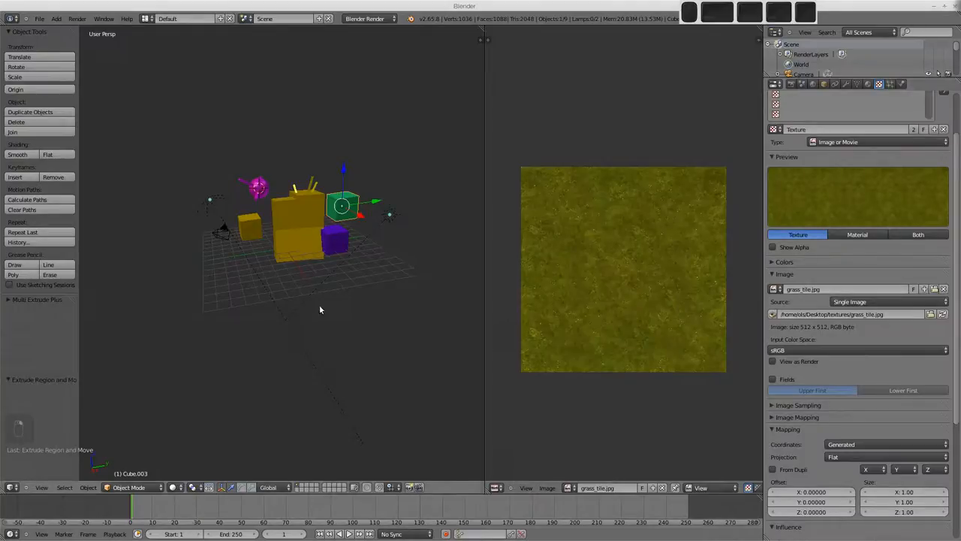
{"action": "mouse_move", "coordinate": [309, 302]}
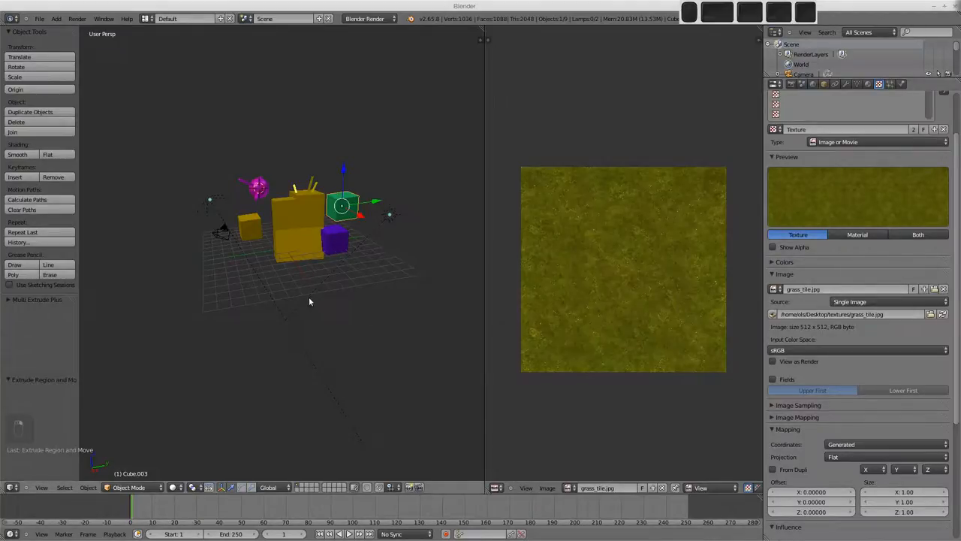
{"action": "key", "text": "KP_1"}
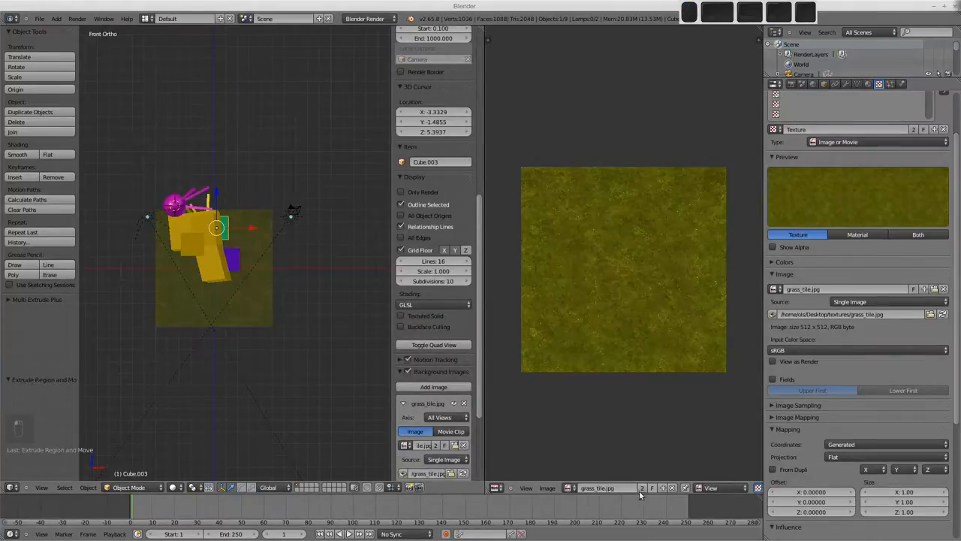
{"action": "mouse_move", "coordinate": [706, 290]}
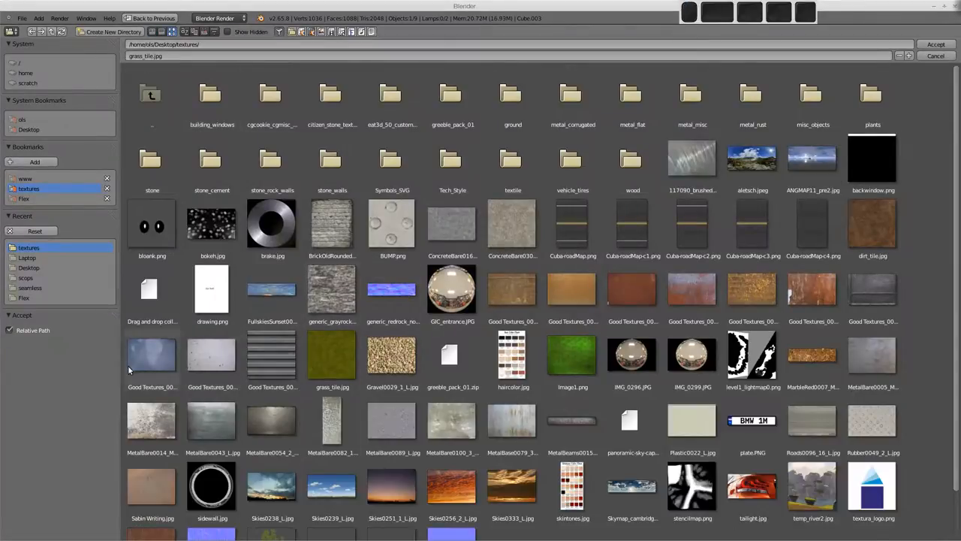
Step: Load Good Textures_0012999.jpg in place of grass_tile.jpg
{"action": "left_click", "coordinate": [152, 354]}
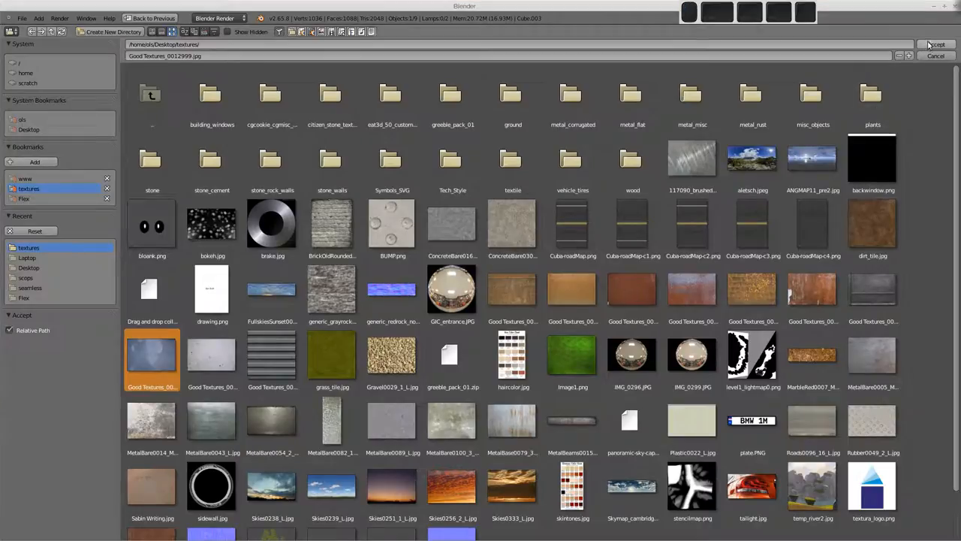
{"action": "left_click", "coordinate": [935, 45]}
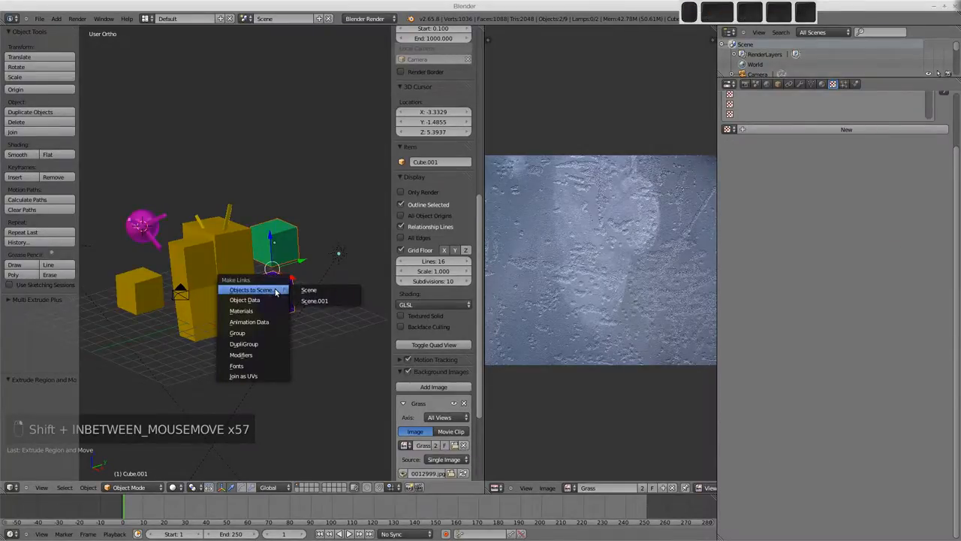
{"action": "mouse_move", "coordinate": [272, 321]}
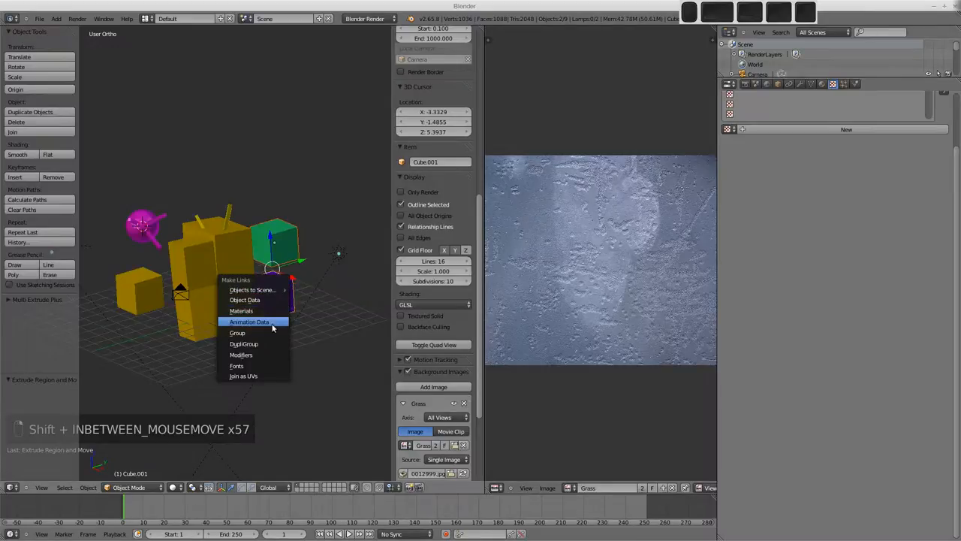
{"action": "mouse_move", "coordinate": [269, 310]}
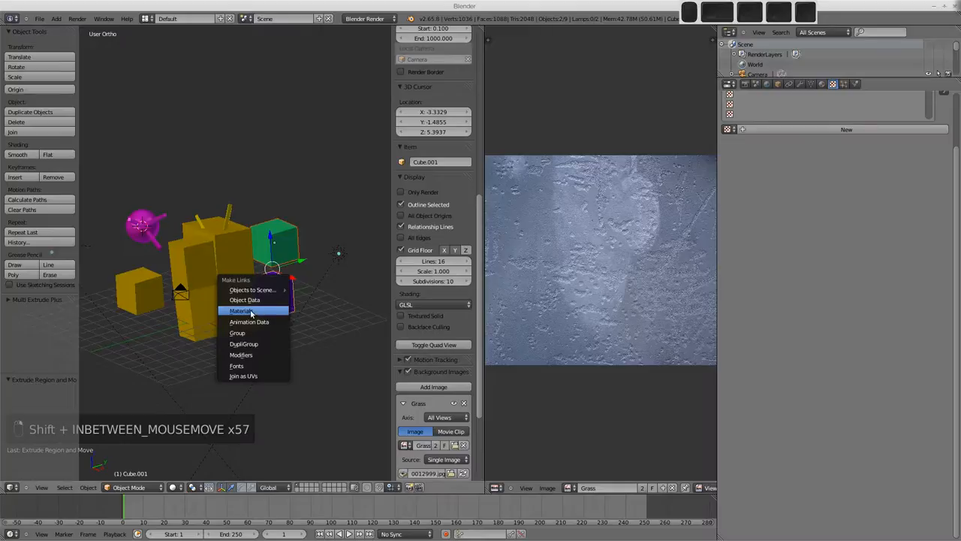
Step: Link Cube.001's purple Blue material onto the other selected cubes and the magenta sphere
{"action": "left_click", "coordinate": [242, 310]}
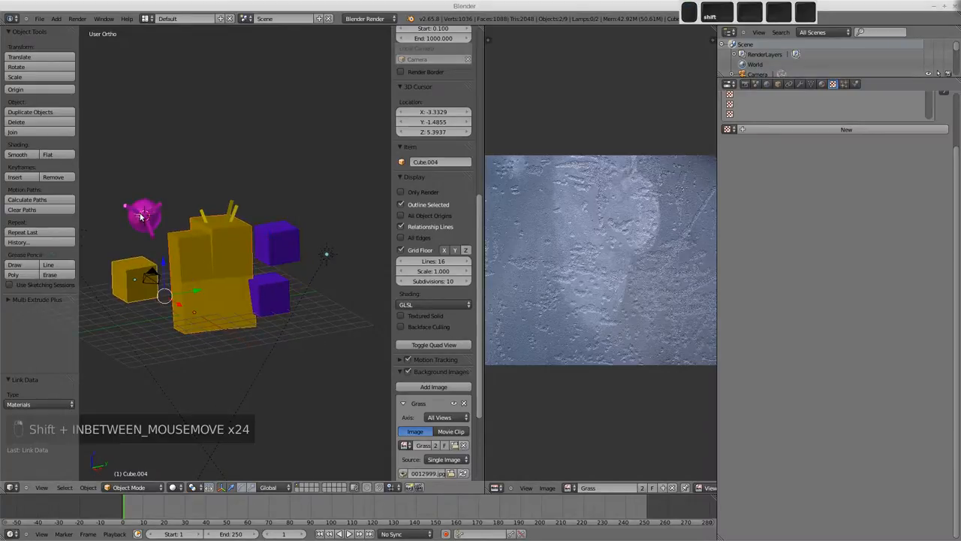
{"action": "left_click", "coordinate": [268, 299]}
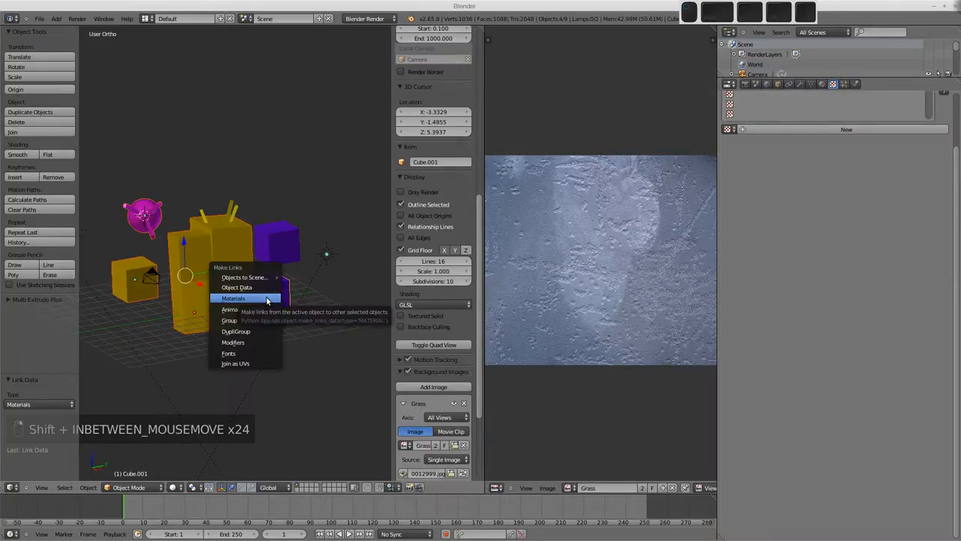
{"action": "left_click", "coordinate": [232, 299]}
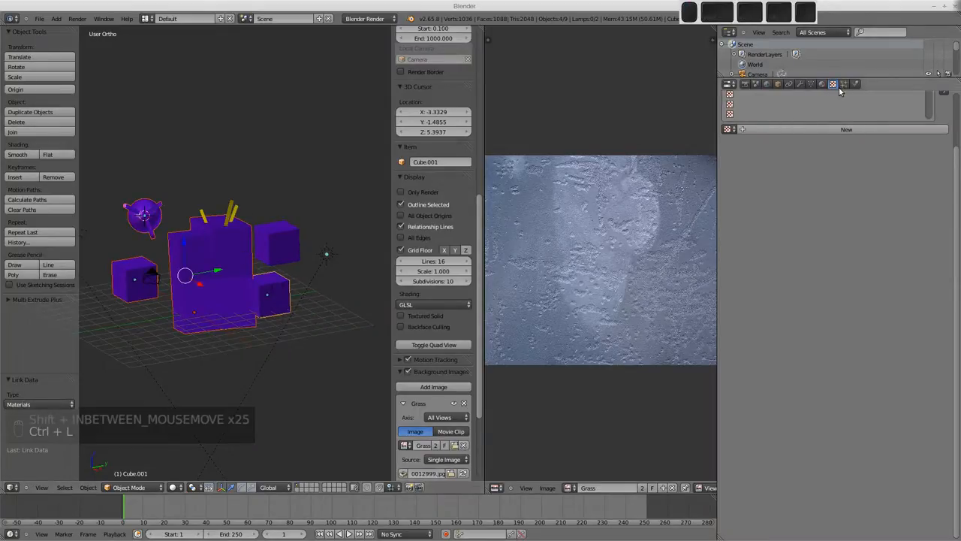
{"action": "left_click", "coordinate": [822, 83]}
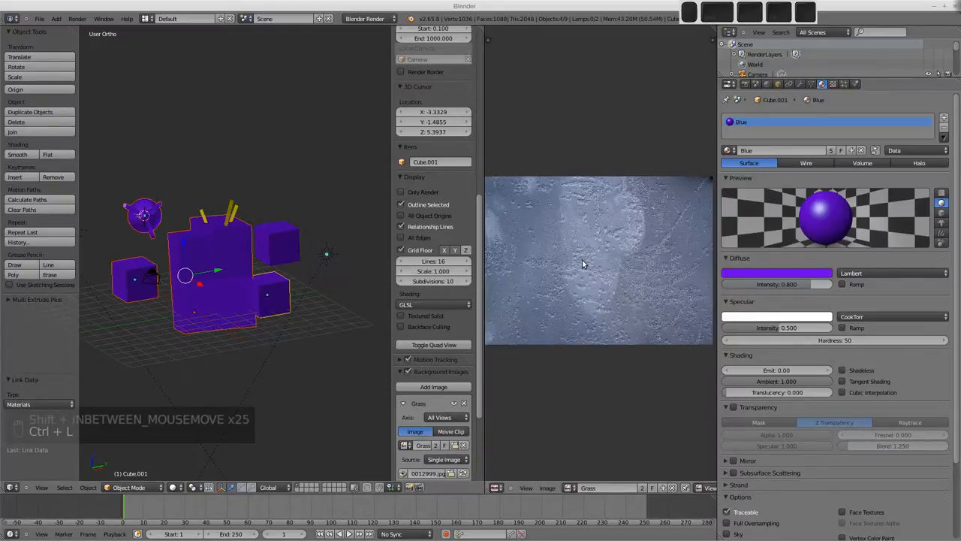
{"action": "mouse_move", "coordinate": [312, 260]}
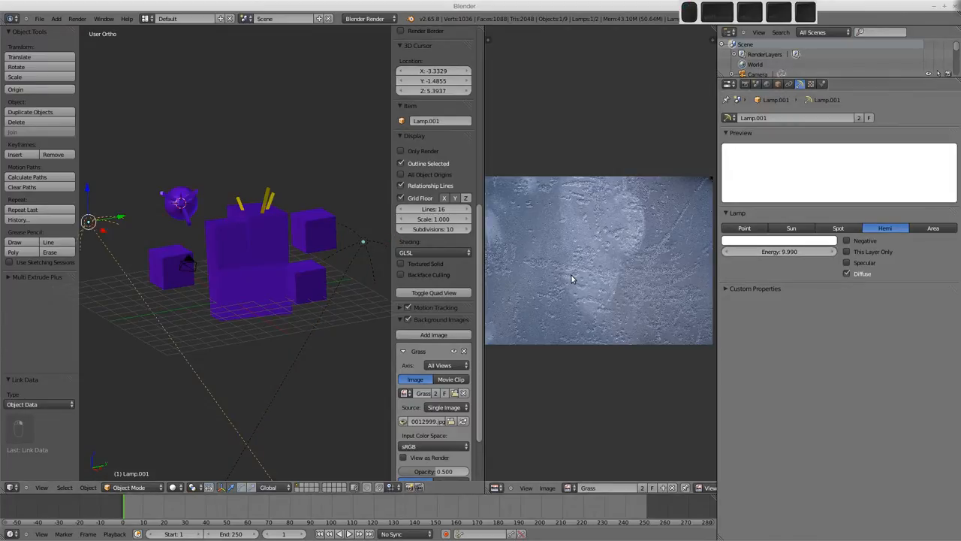
{"action": "mouse_move", "coordinate": [567, 236]}
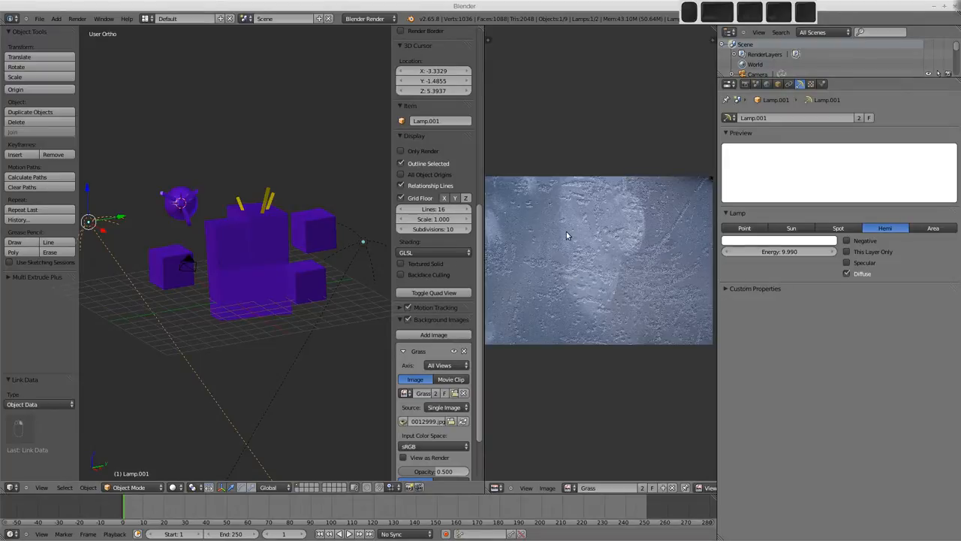
{"action": "mouse_move", "coordinate": [629, 274]}
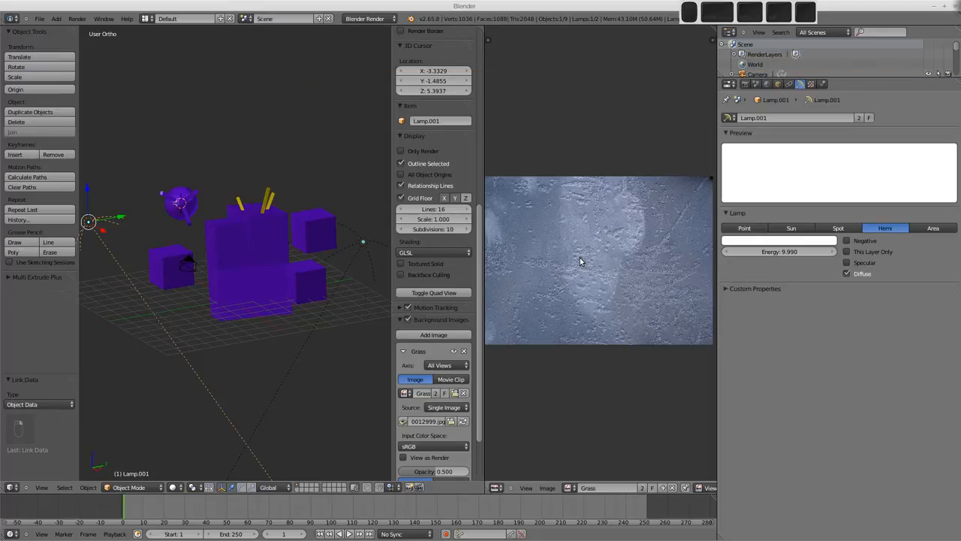
{"action": "mouse_move", "coordinate": [879, 275]}
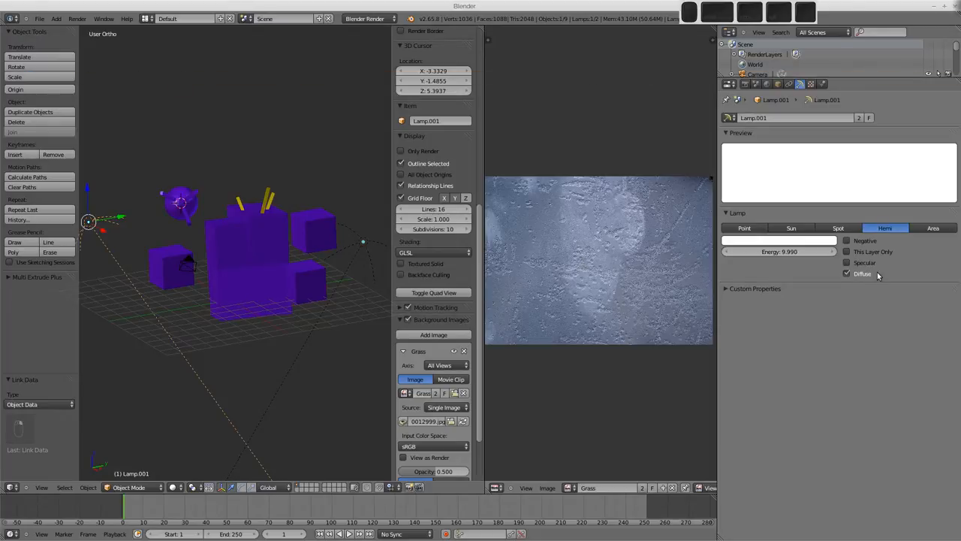